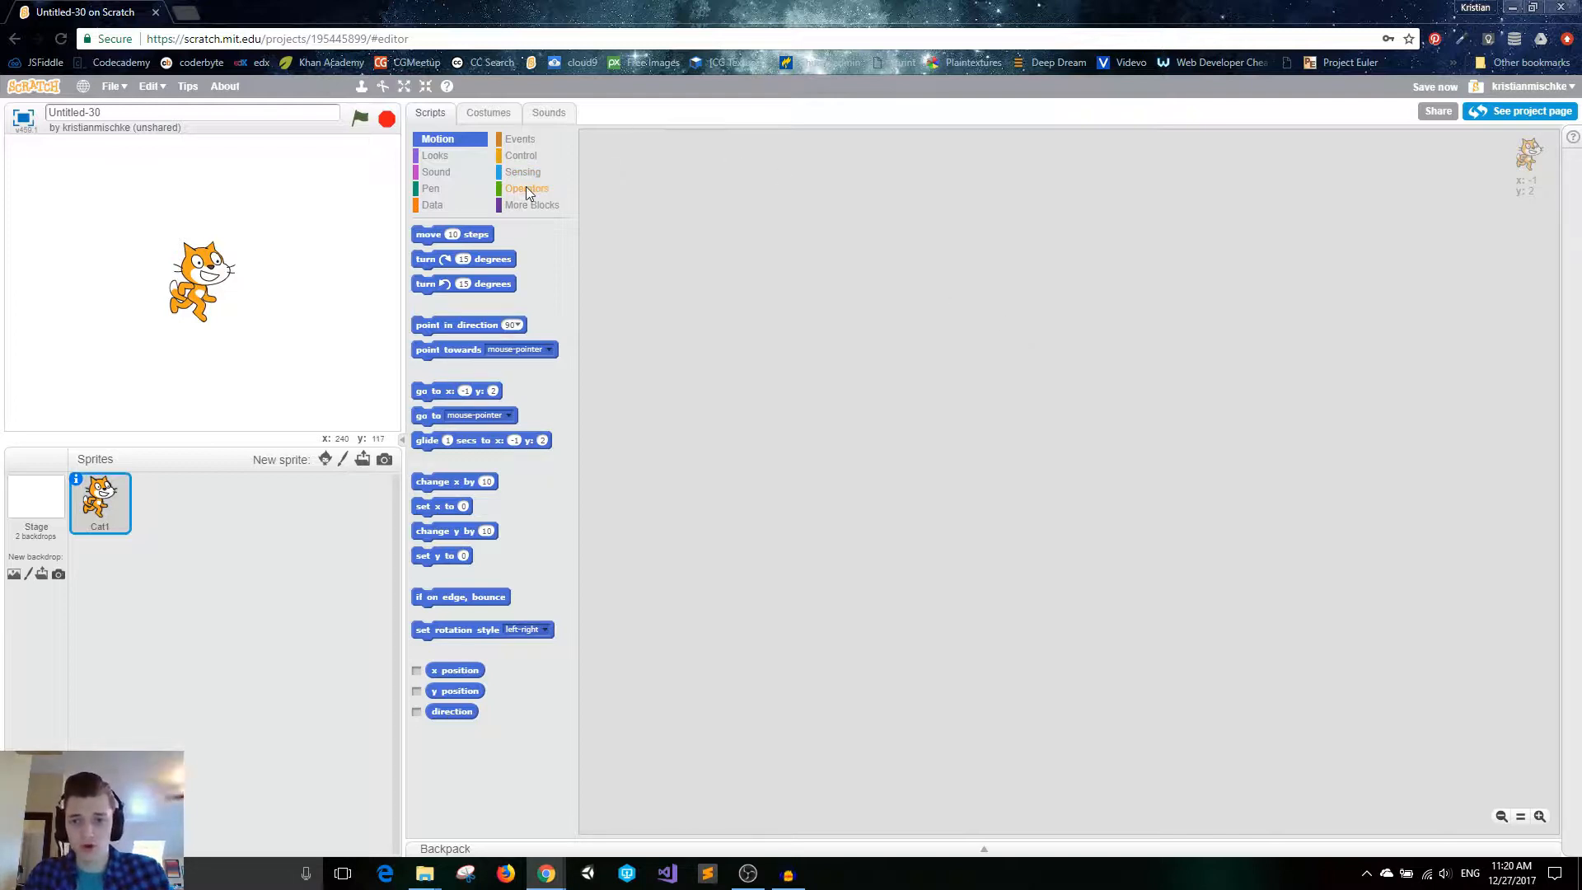
Drag the <, = and > blocks from Operators into the scripts area.
left_click(529, 189)
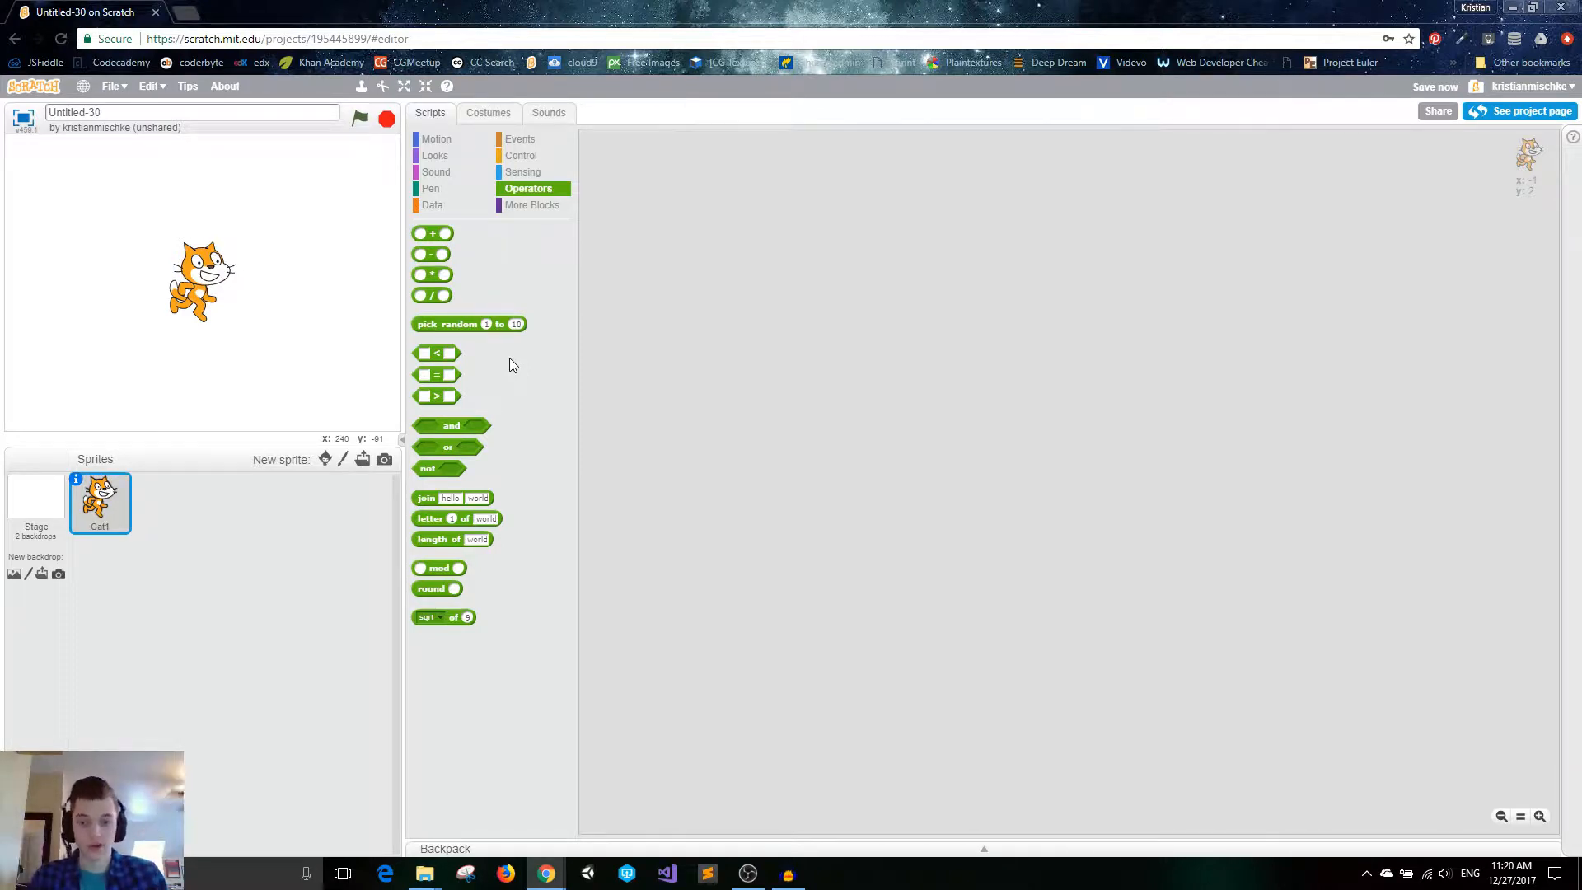
left_click_drag(436, 352, 673, 246)
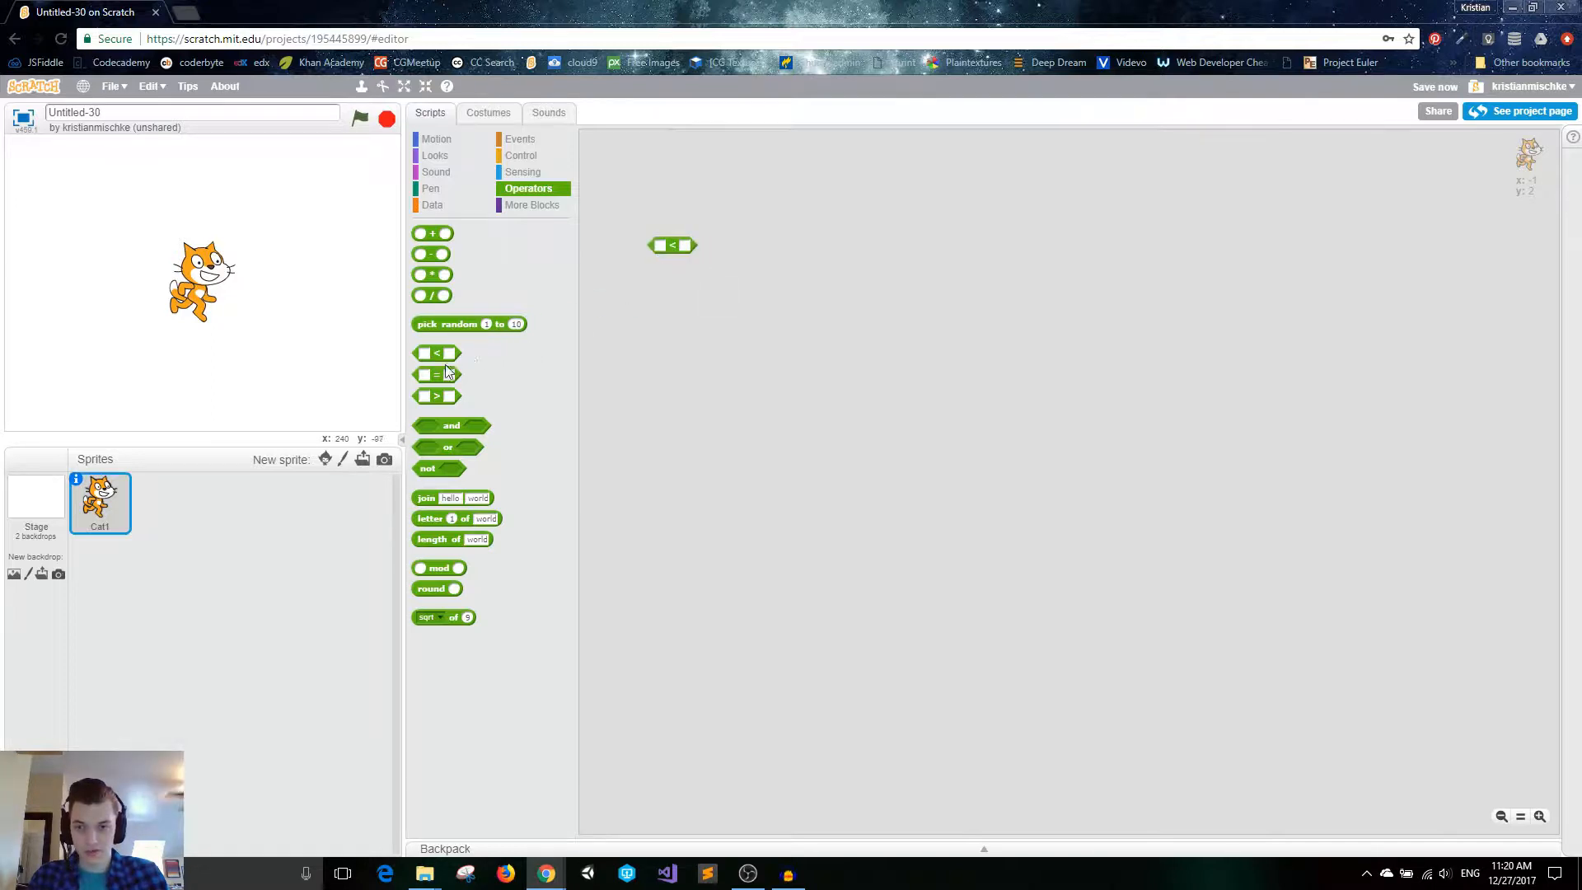
left_click_drag(436, 374, 673, 290)
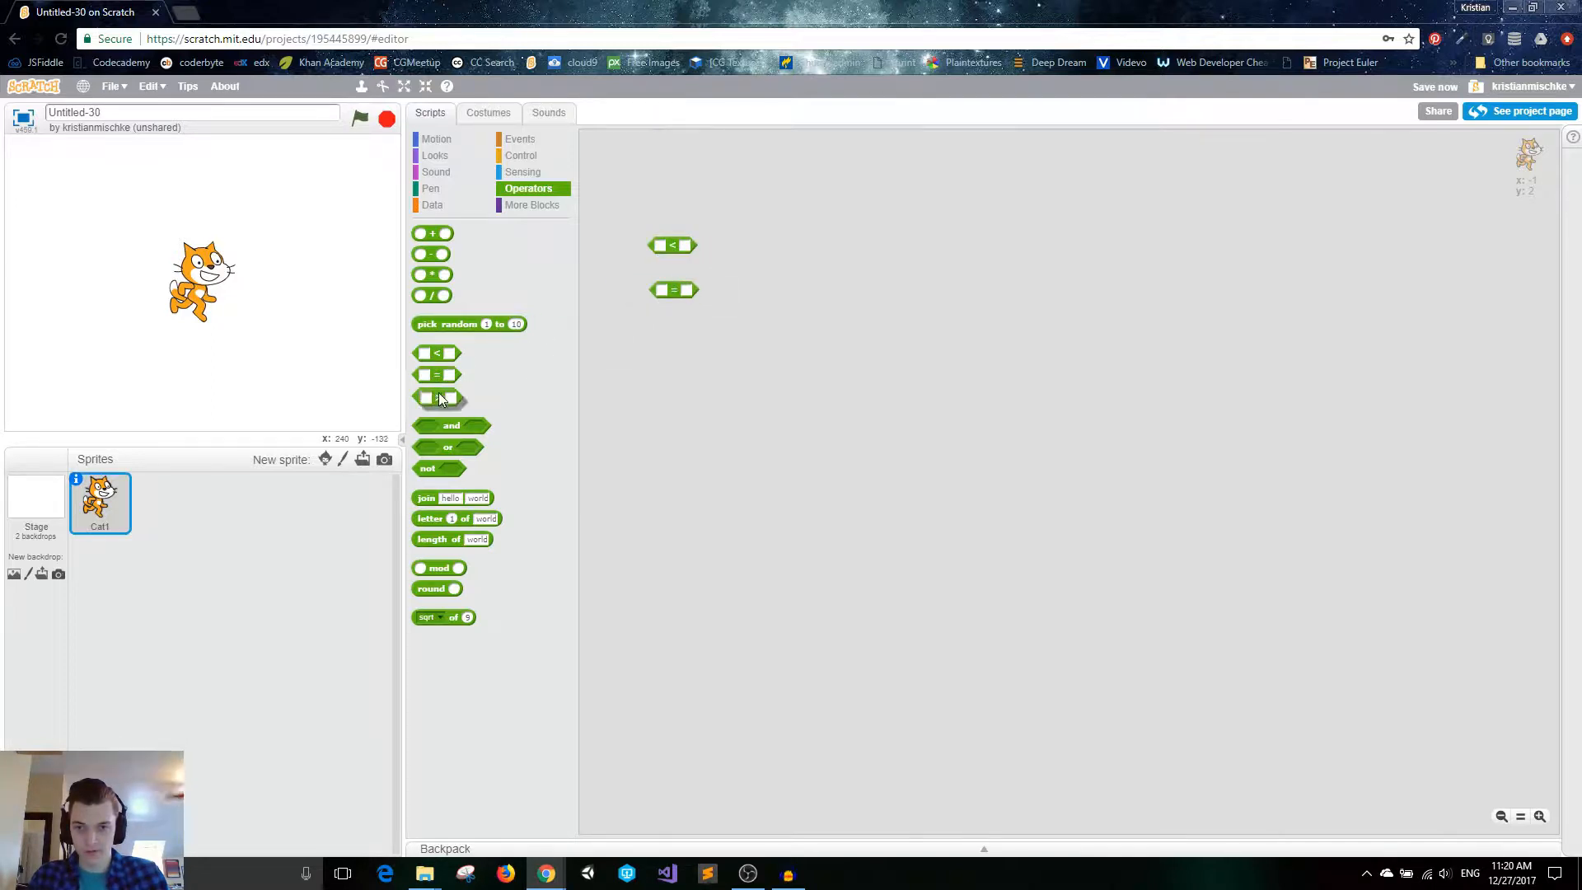
left_click_drag(436, 396, 670, 325)
type("10")
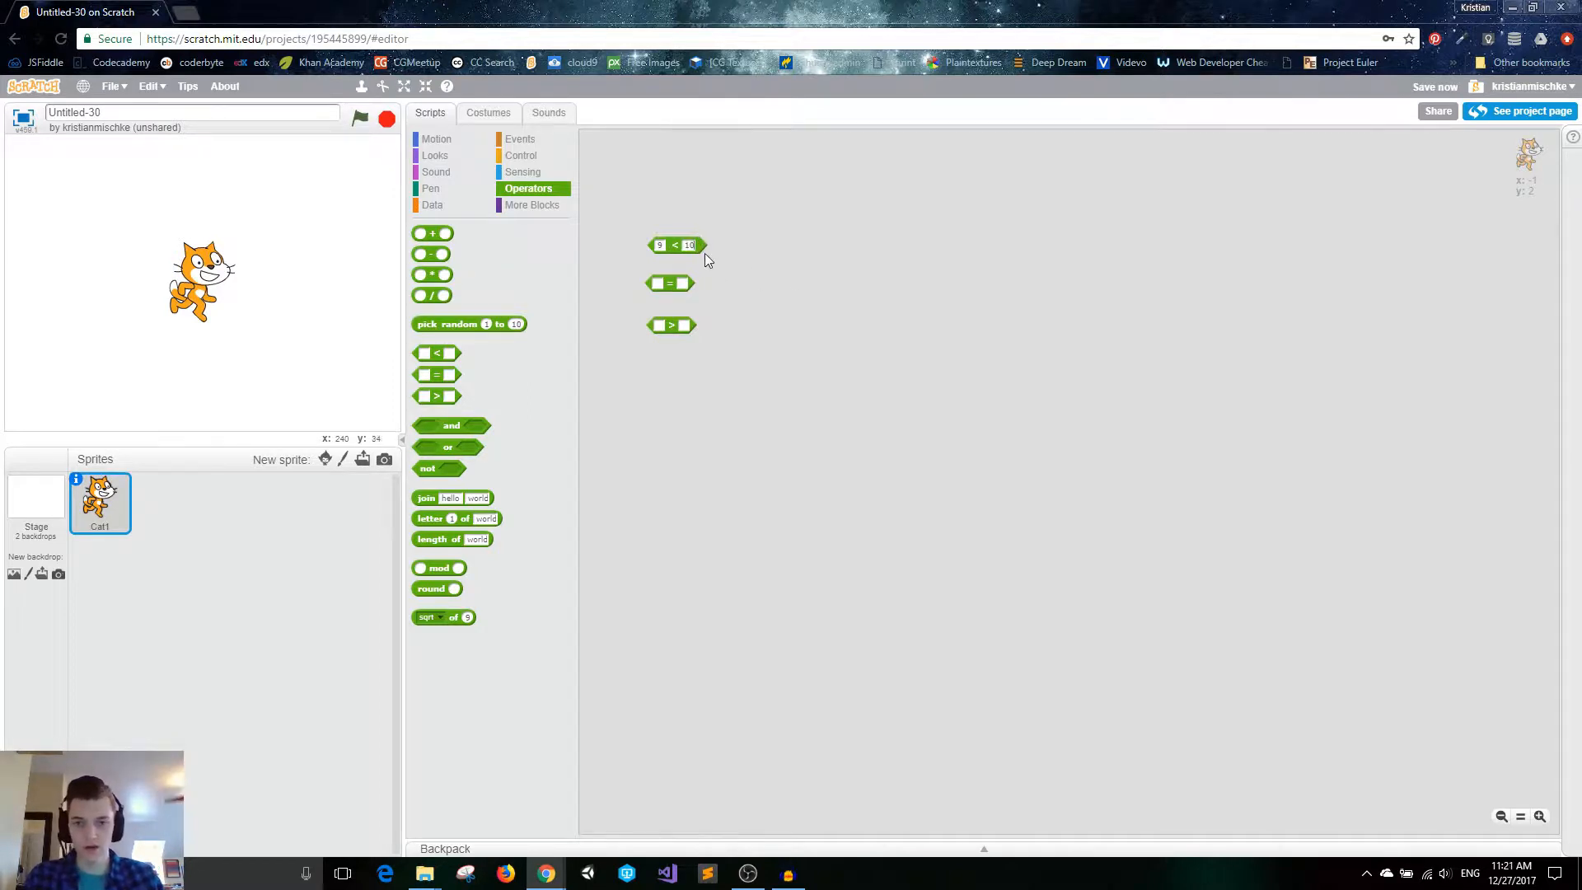
Enter 22 as the less-than block's left-hand number.
left_click(674, 245)
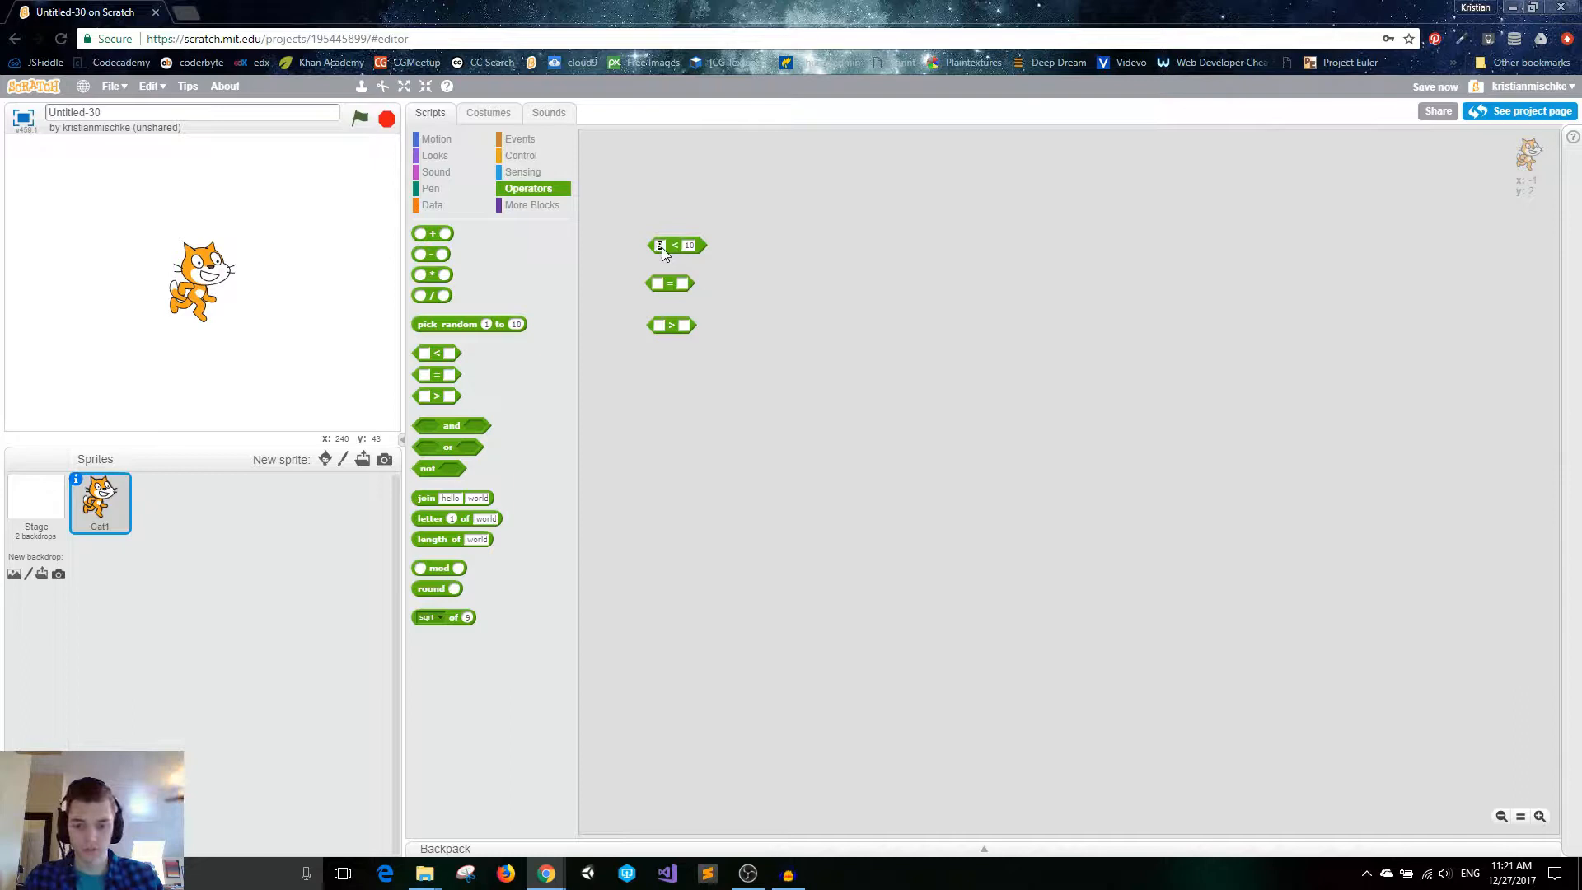
type("22")
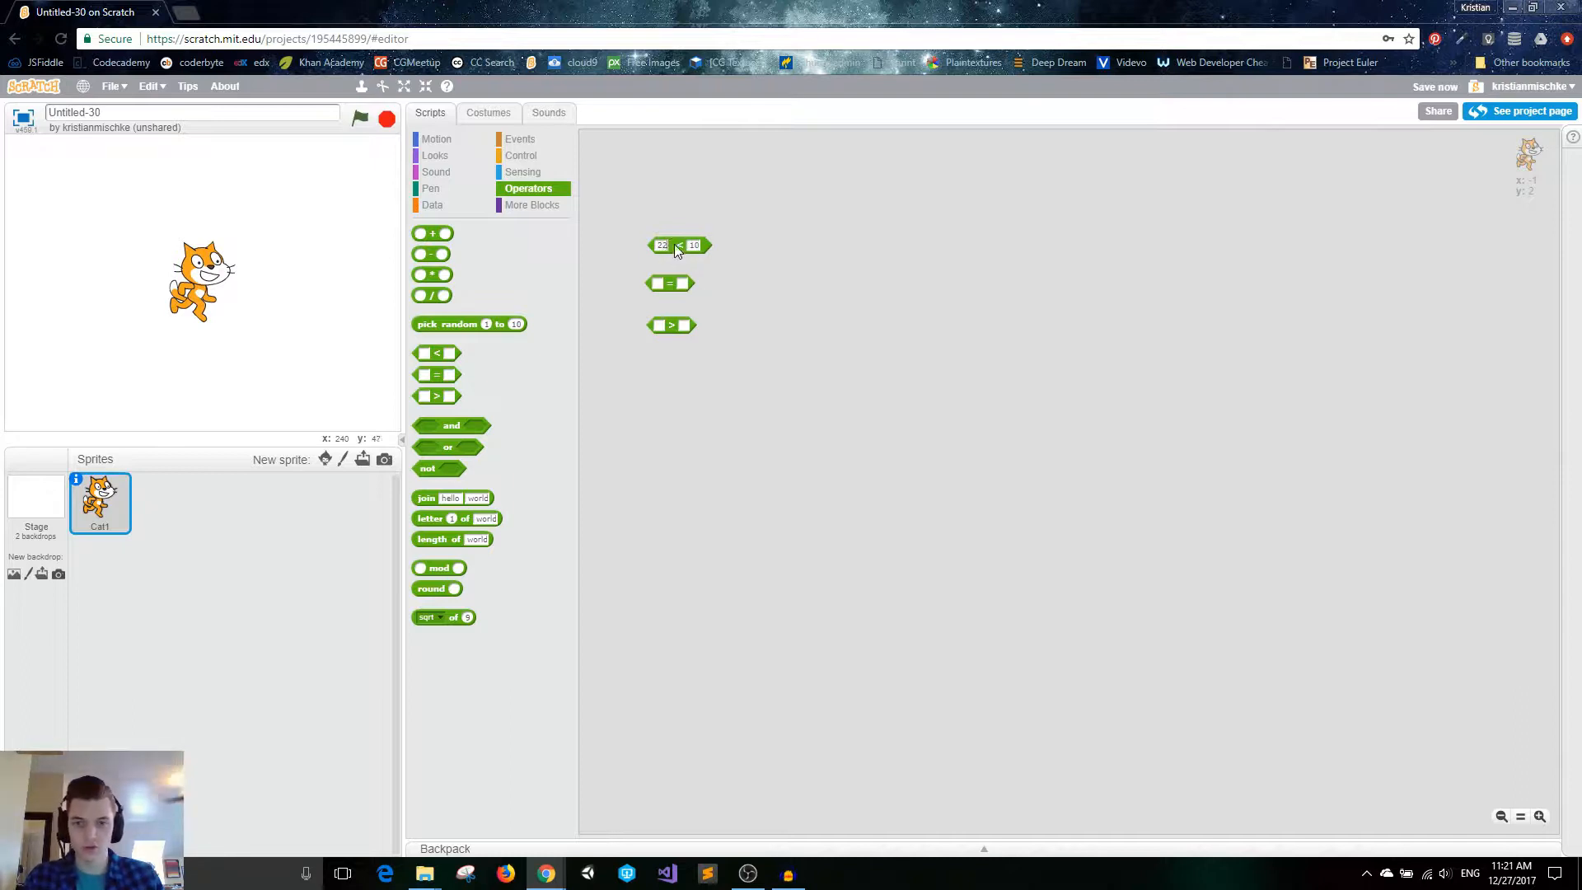
left_click(677, 246)
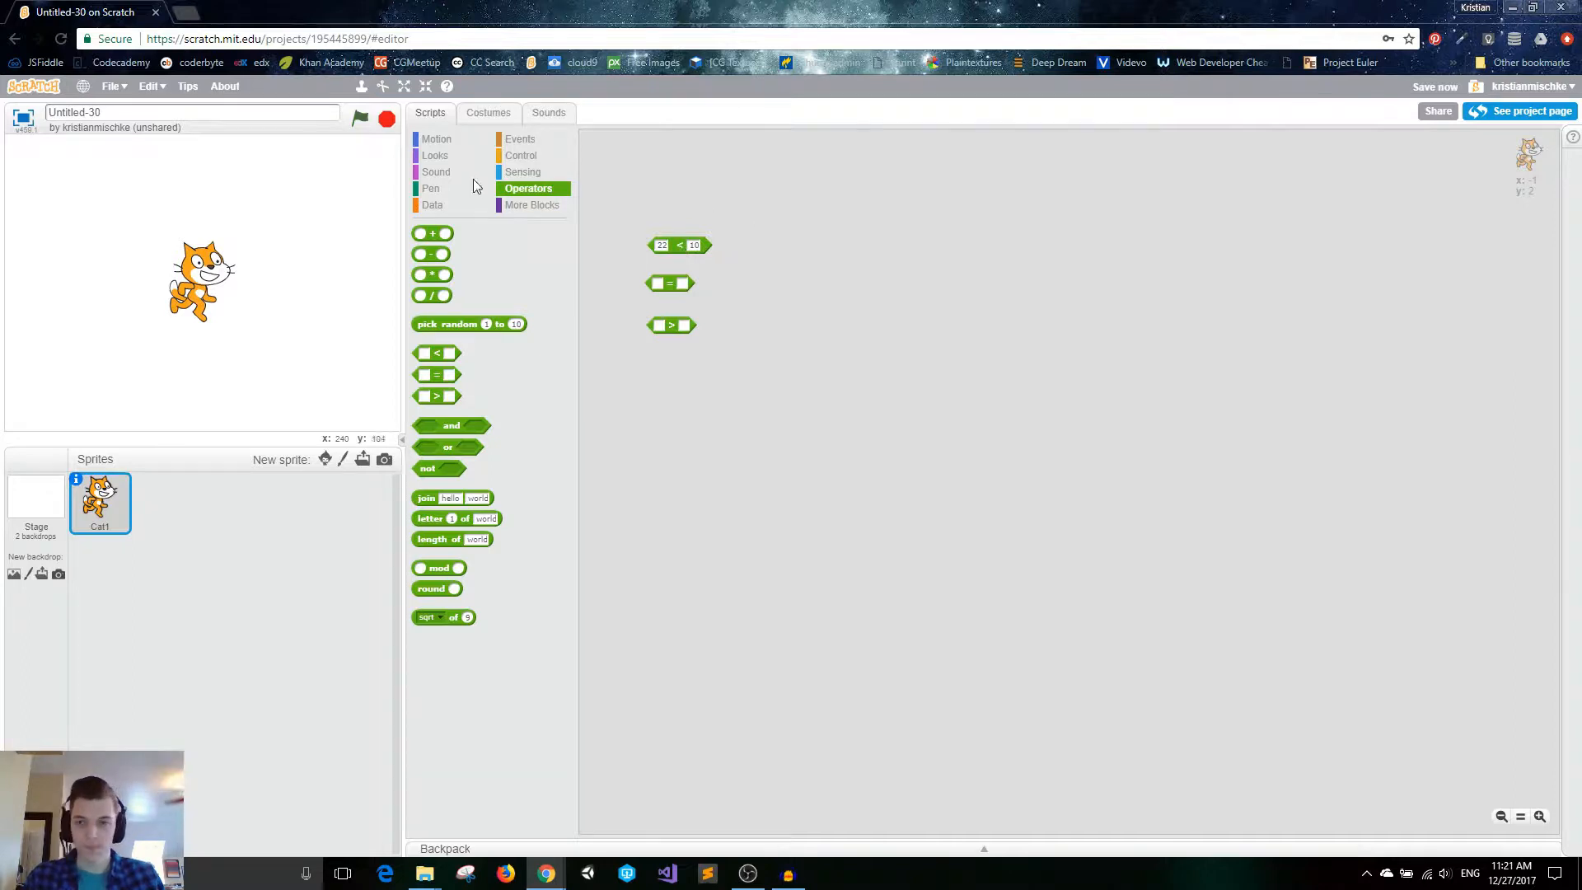
Place a Looks 'say for 2 secs' block and run it with the less-than comparison.
left_click(434, 154)
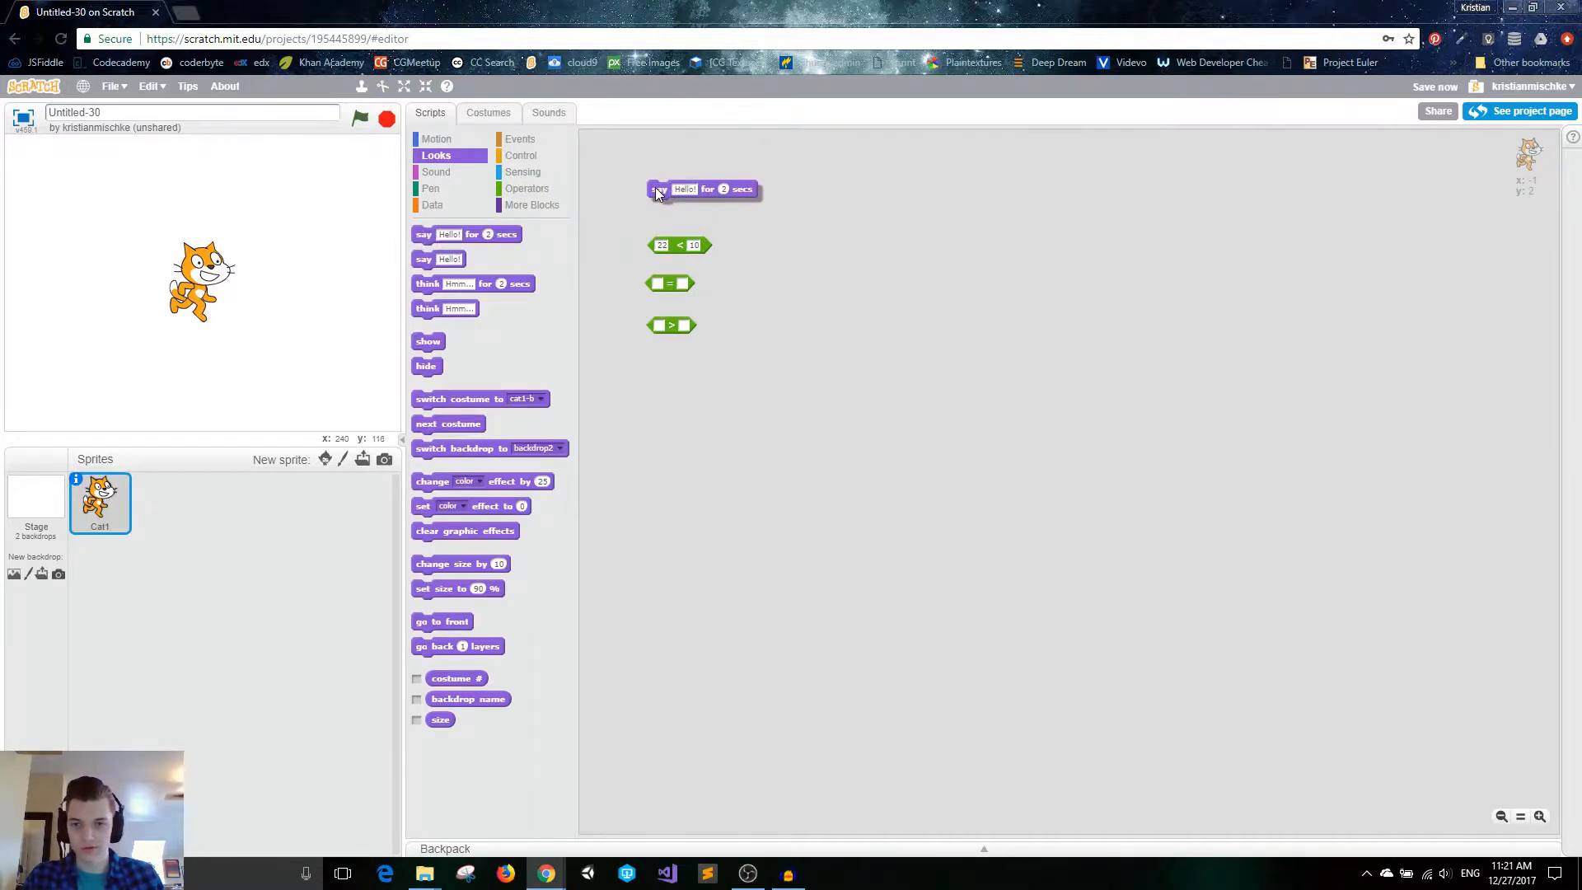
left_click(527, 188)
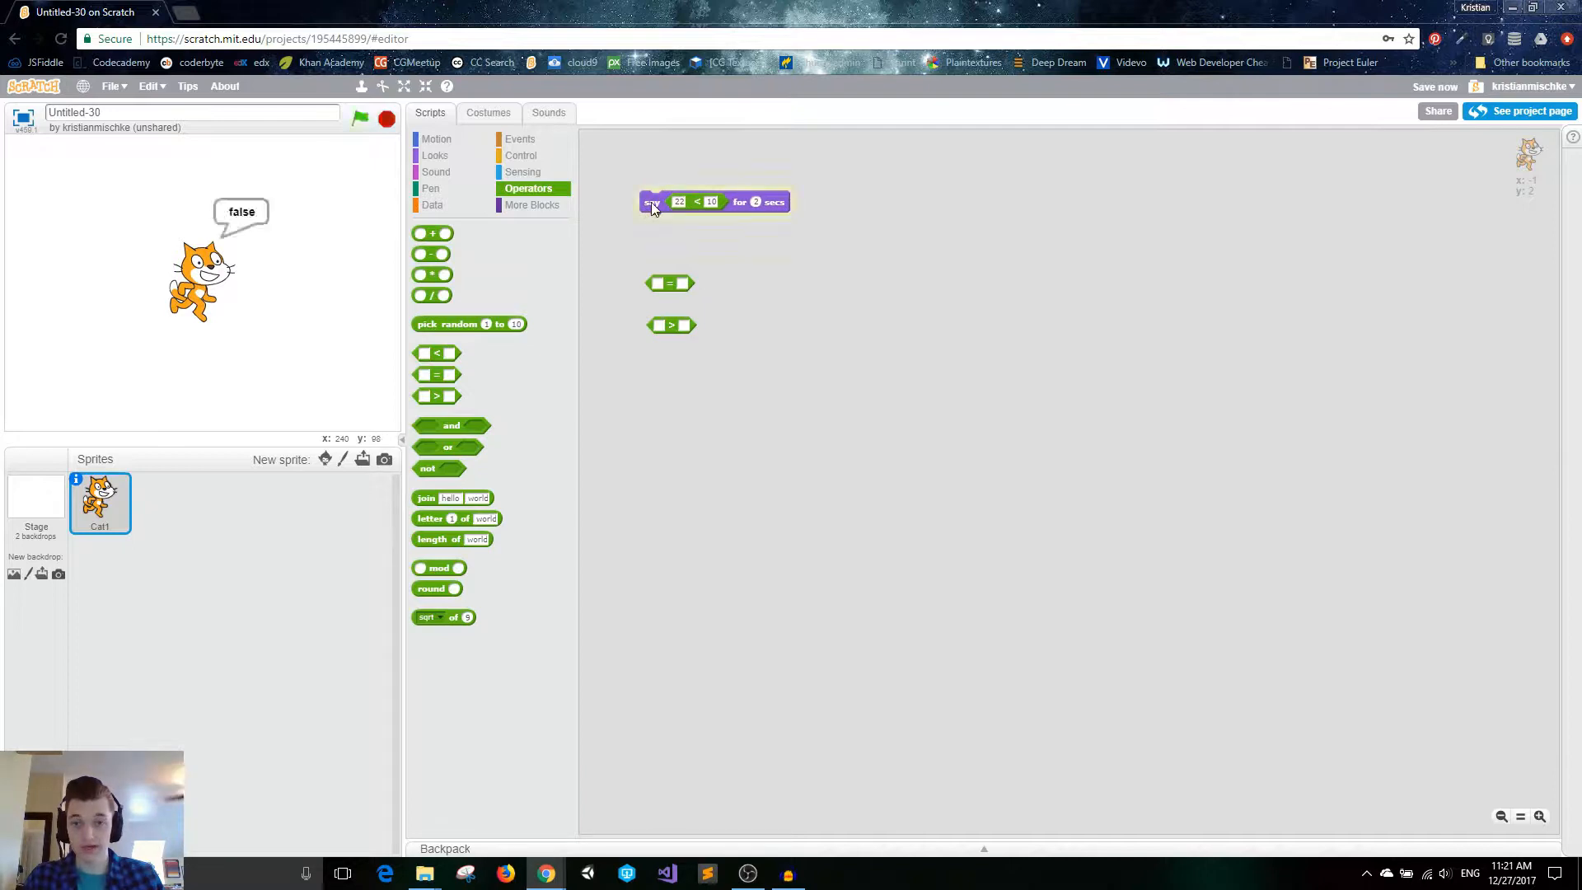
left_click(652, 202)
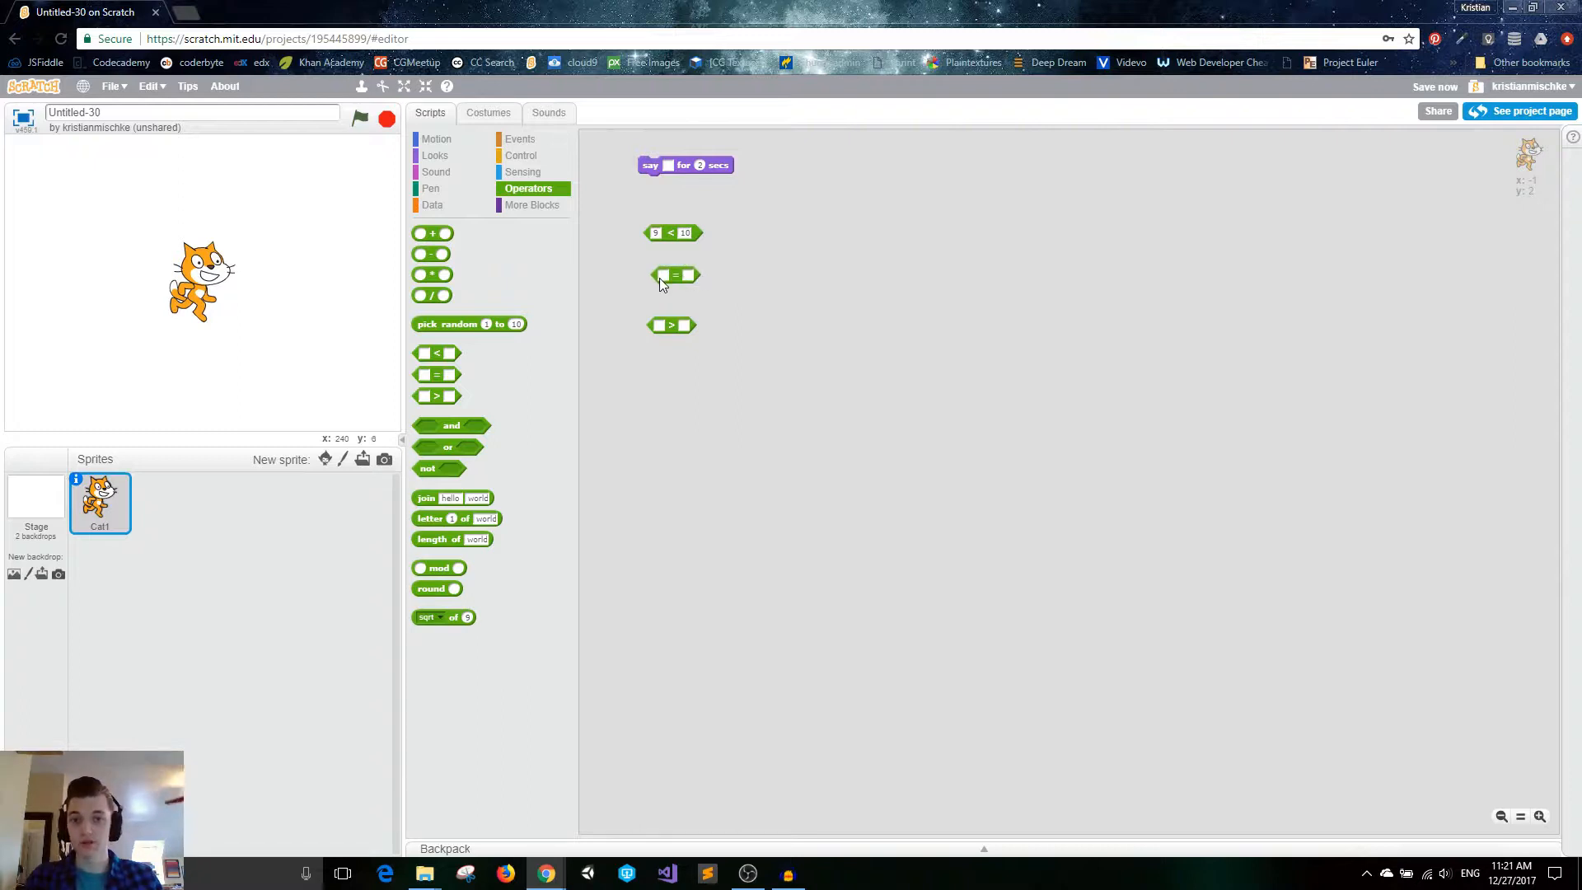
Fill both equals-block slots with 10 and nudge the block into position.
left_click(662, 274)
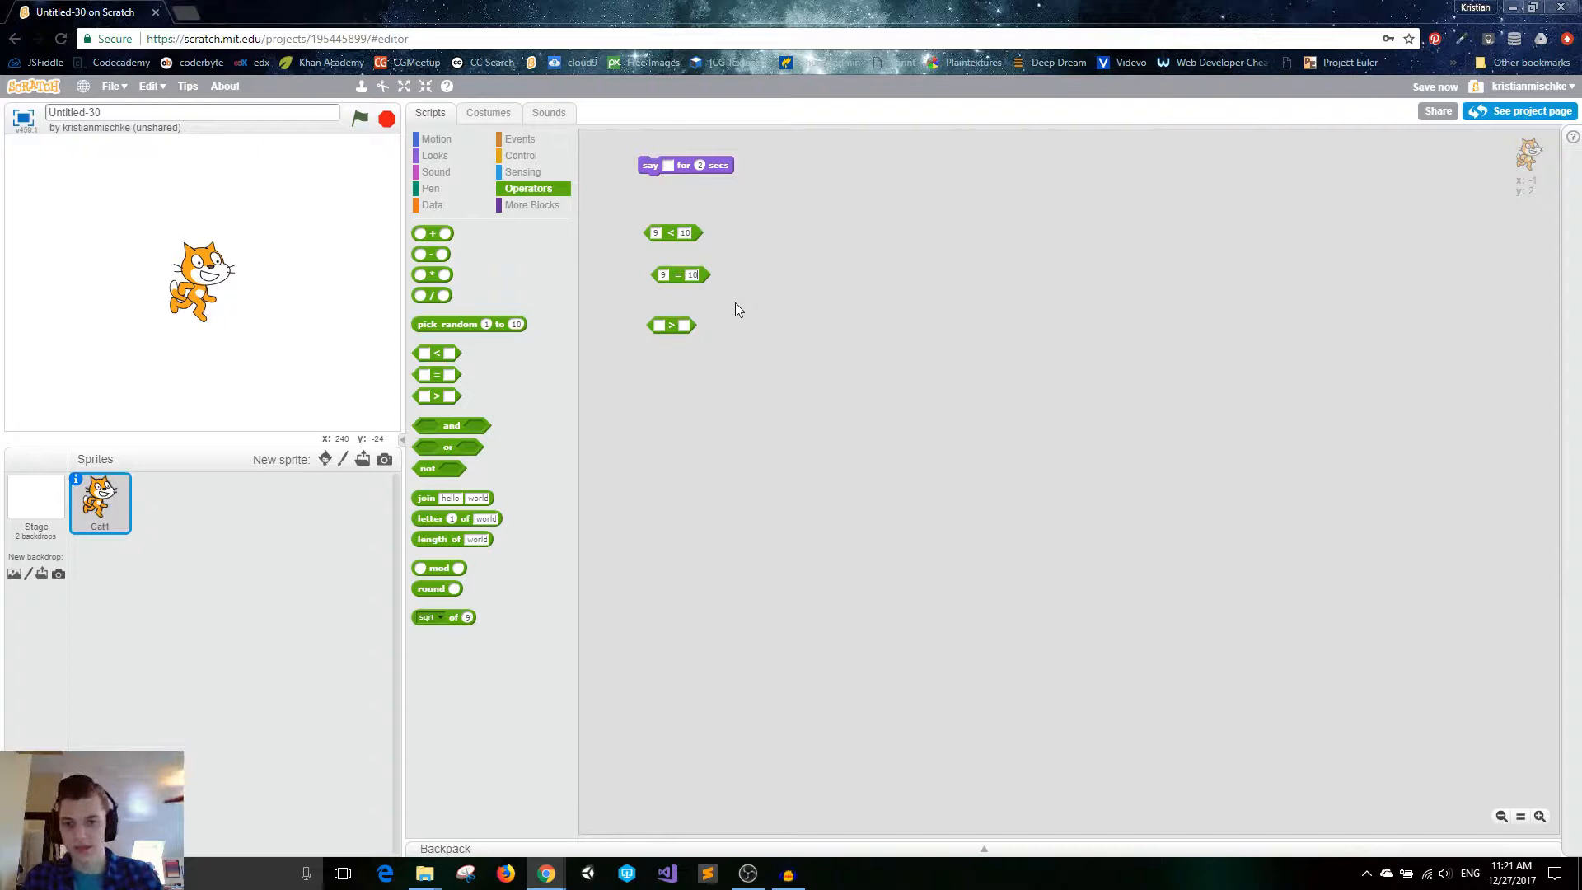
left_click(680, 274)
type("10")
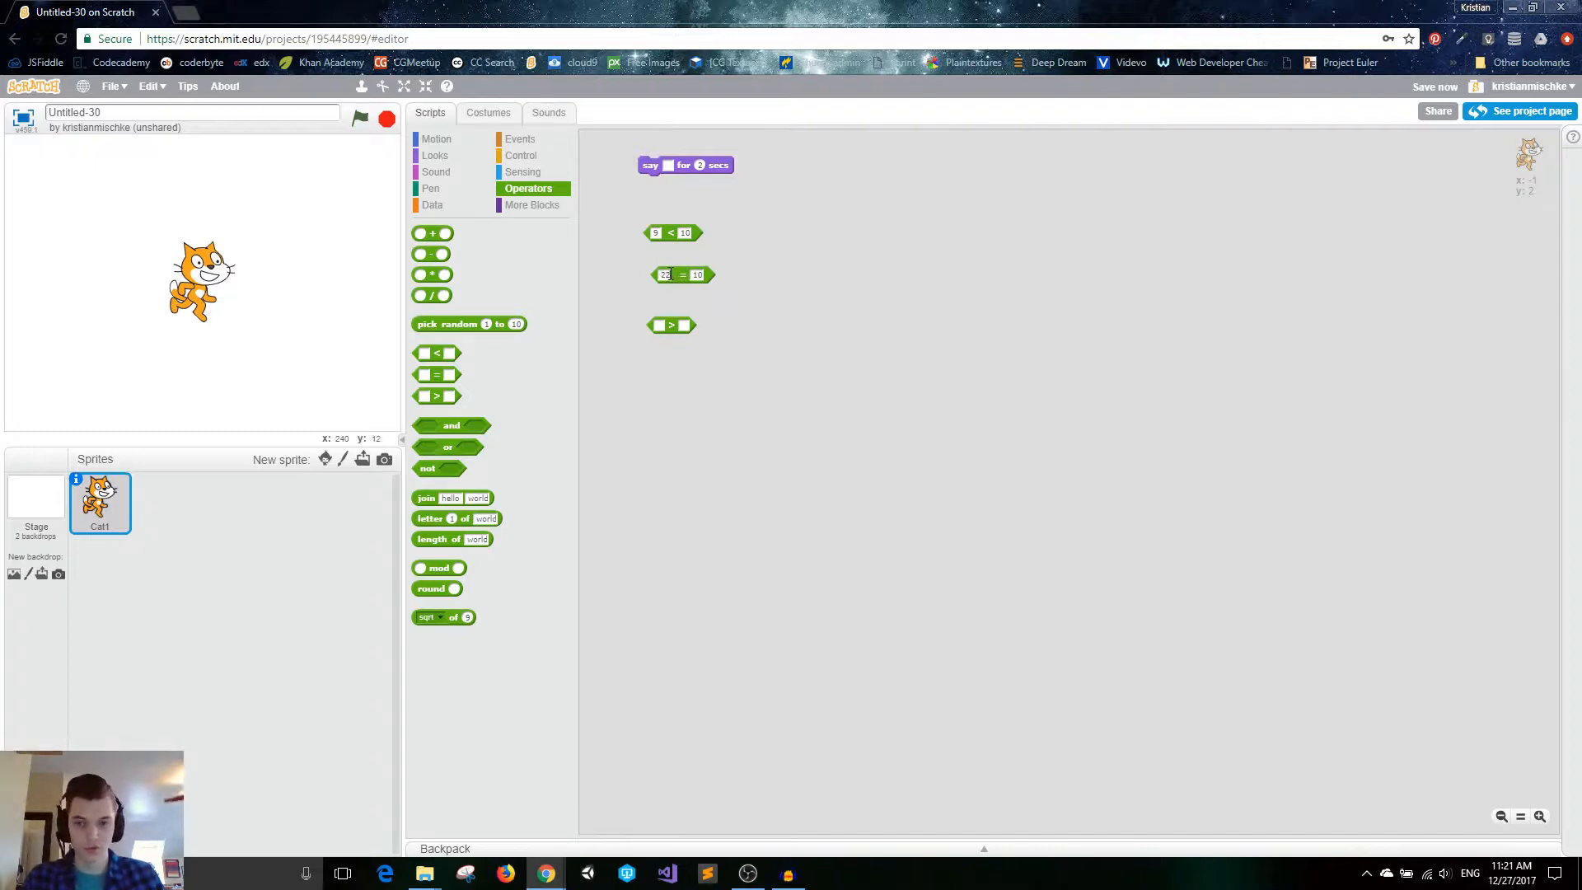
left_click(683, 275)
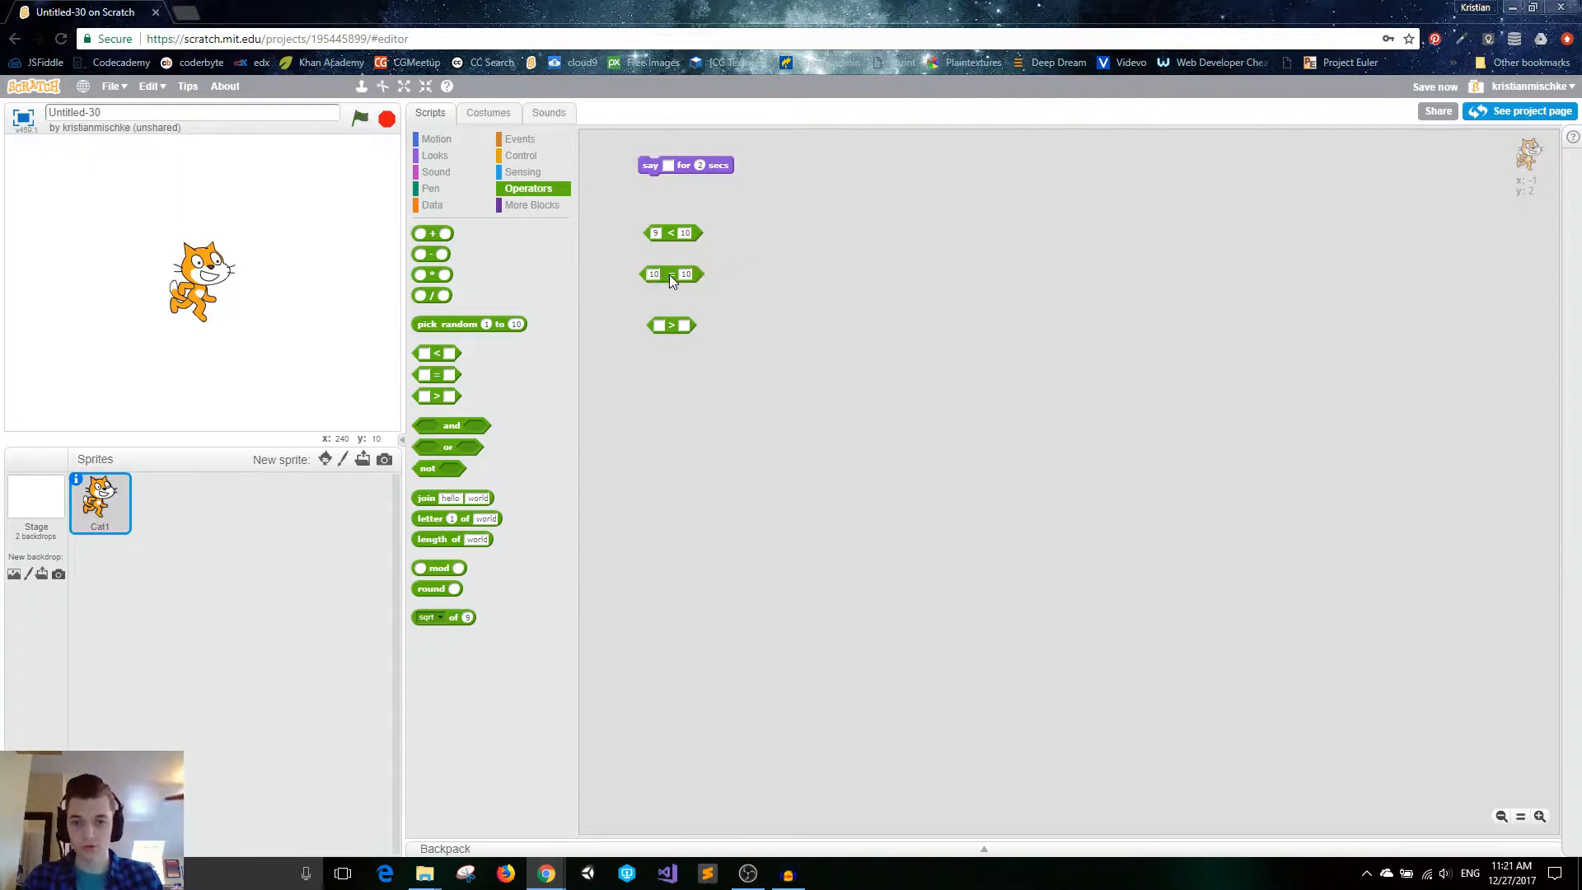
left_click_drag(671, 273, 686, 166)
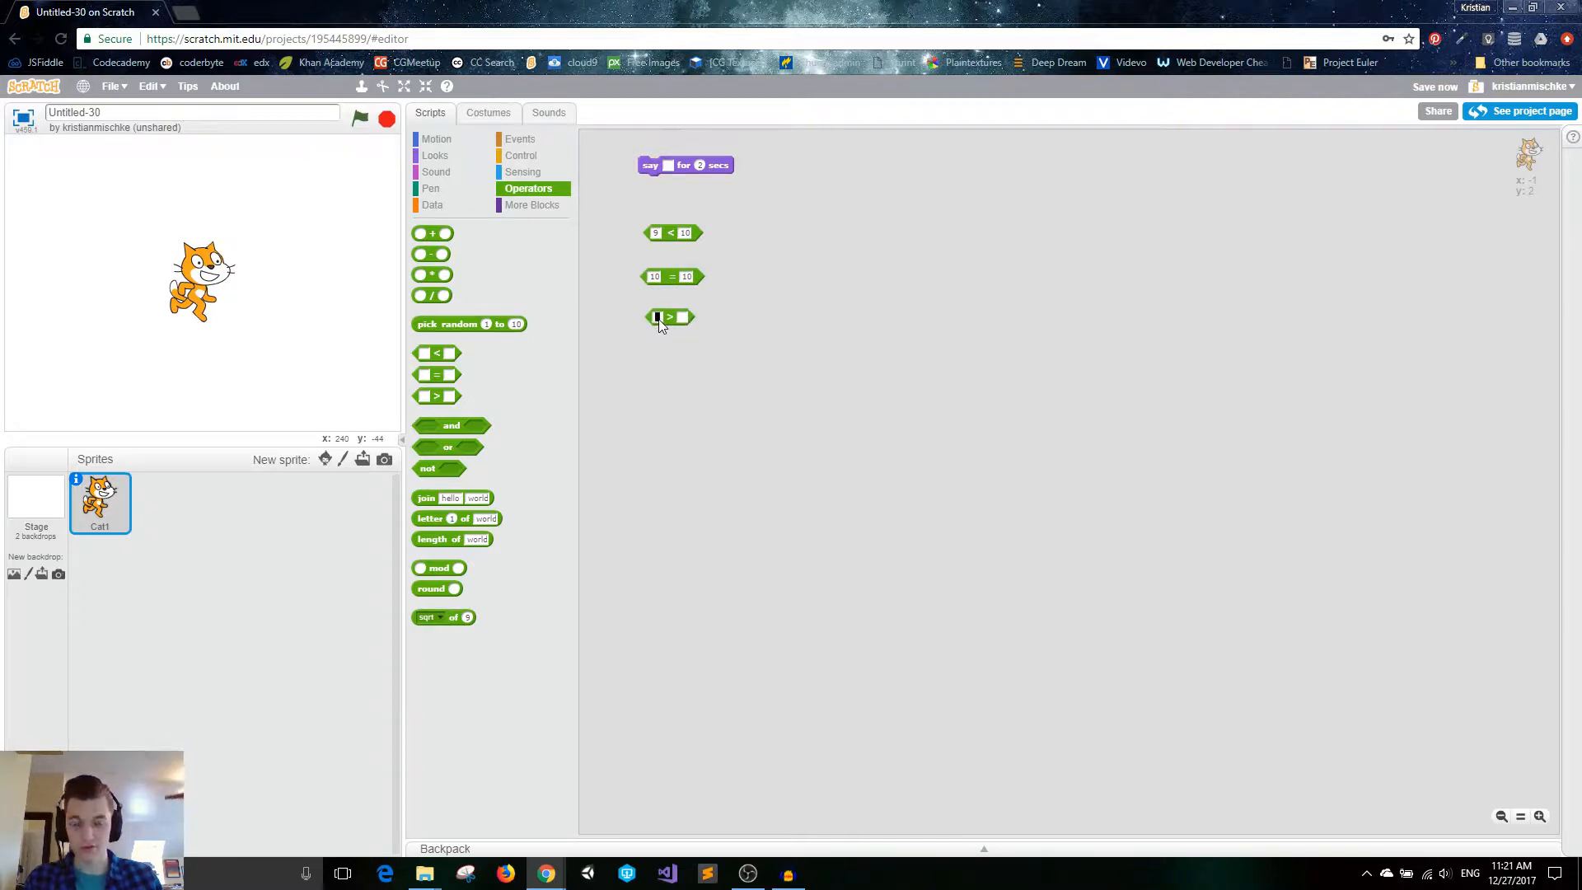
mouse_move(683, 325)
type("5")
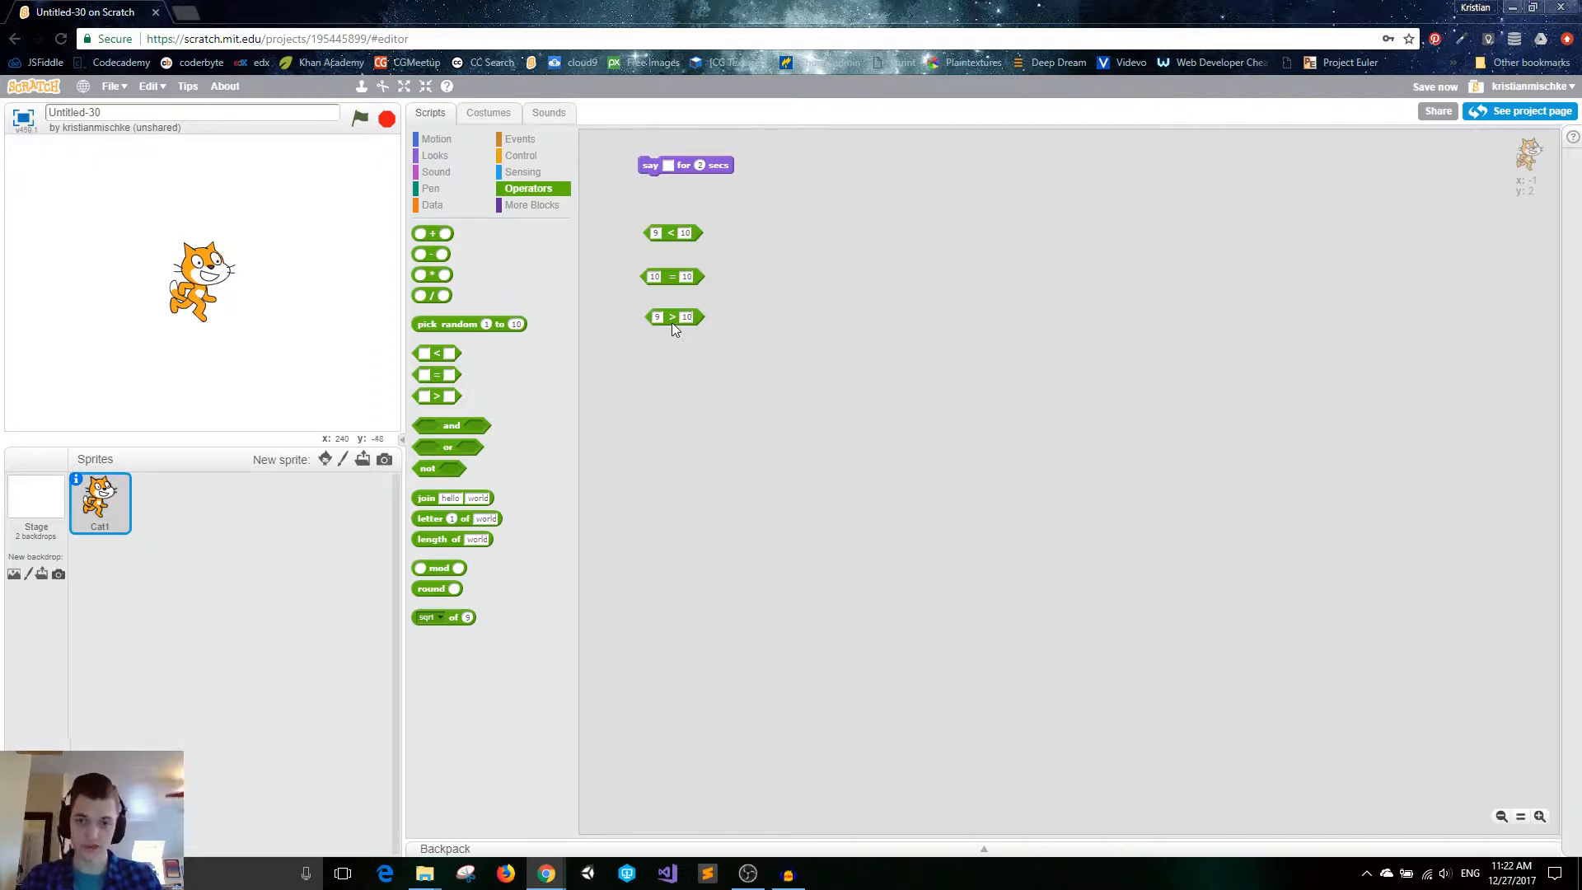
Check the greater-than block, set its first number to 22, and check it again.
left_click(672, 316)
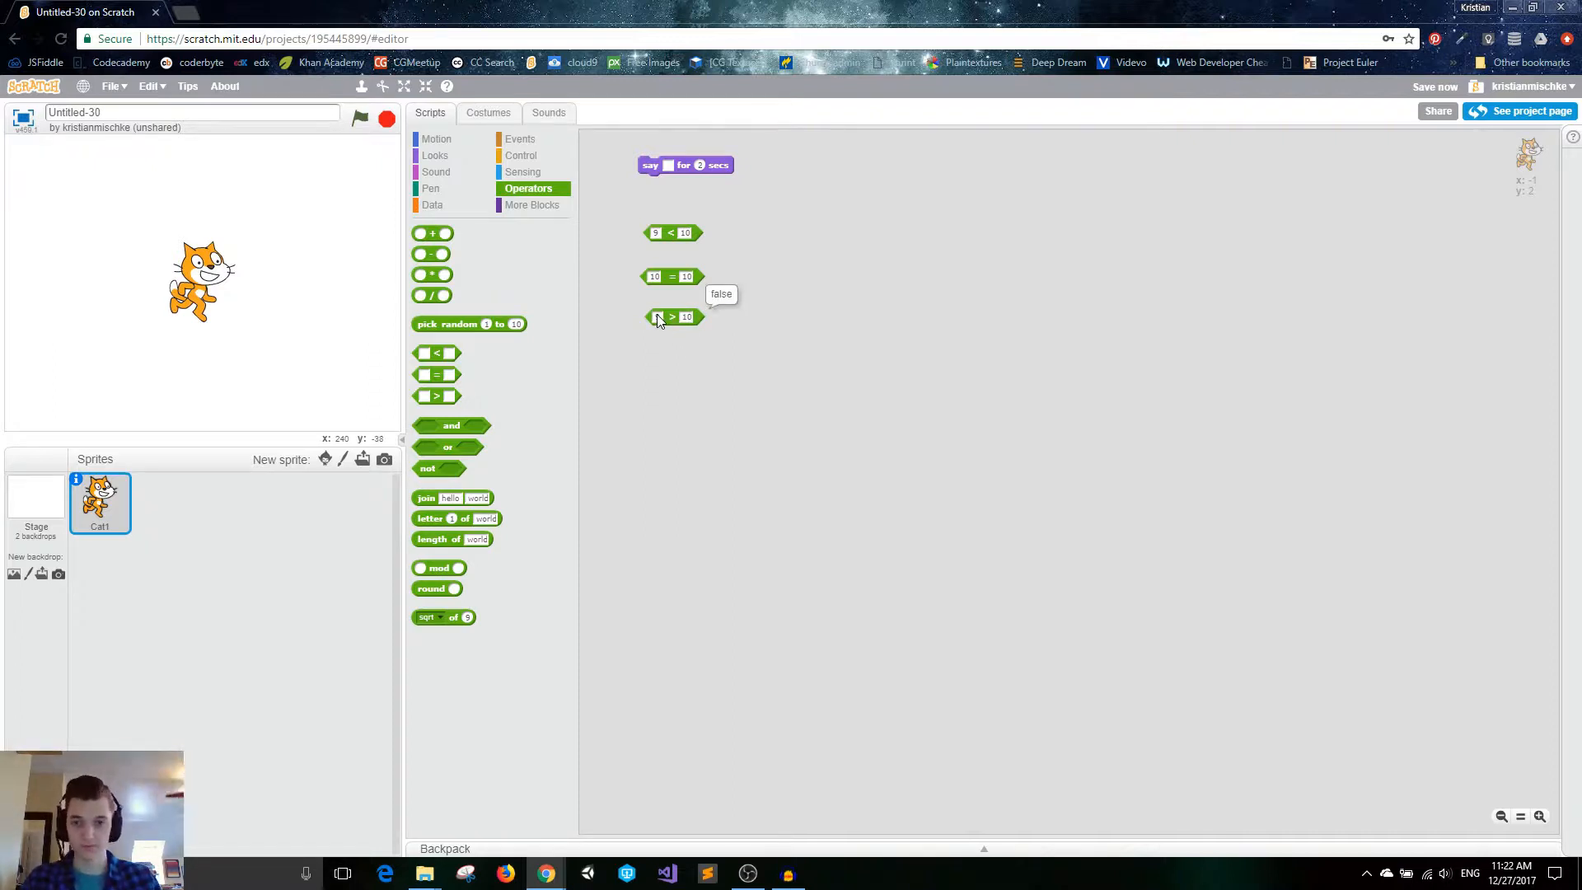
type("22")
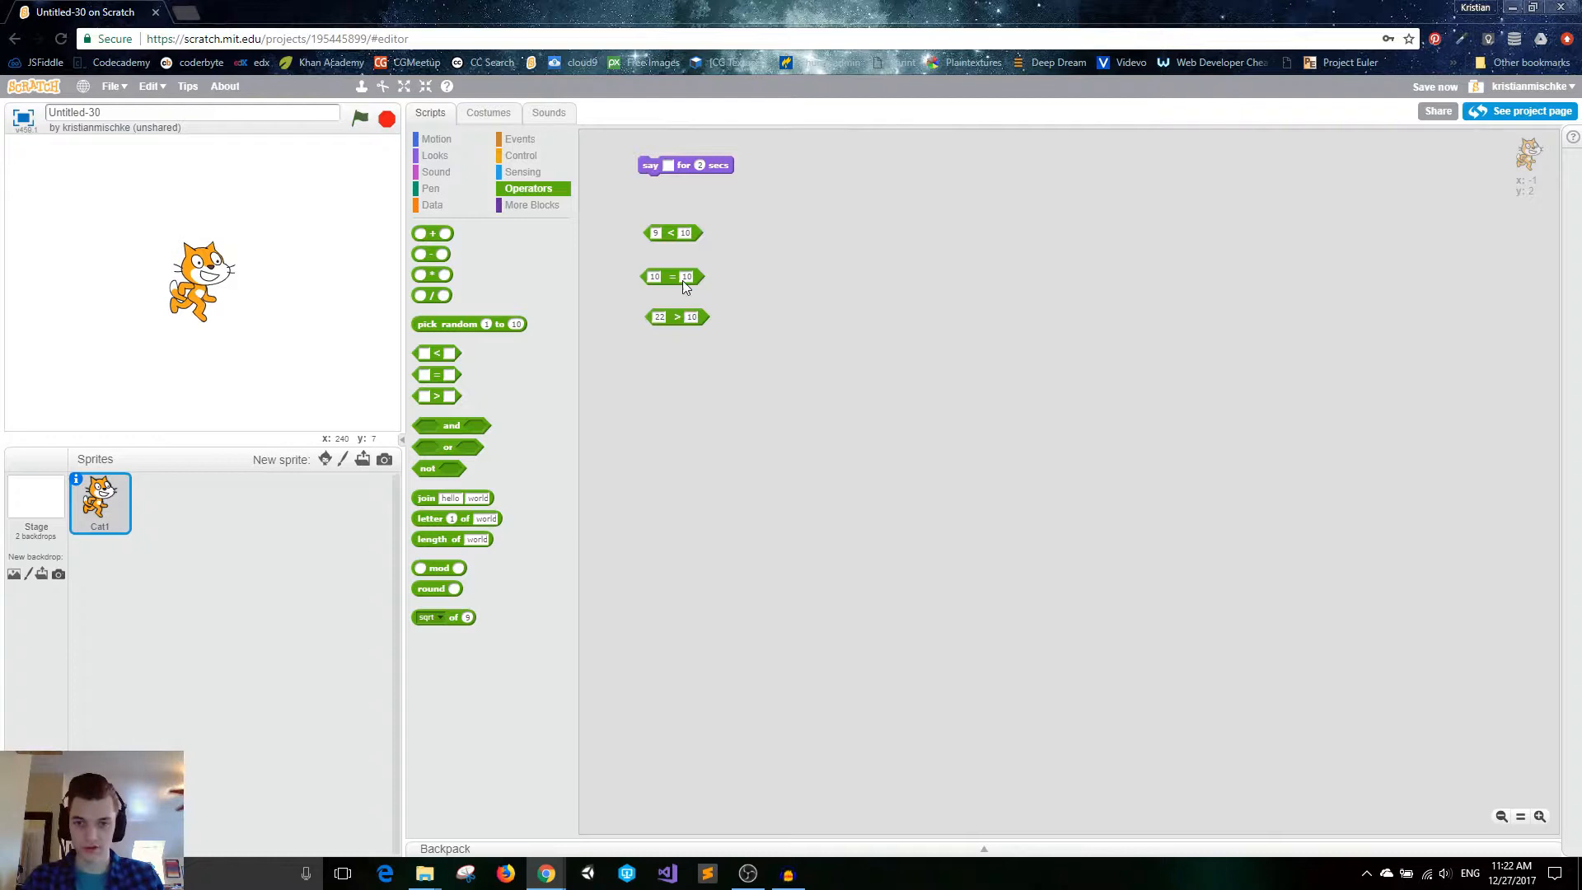
left_click(676, 316)
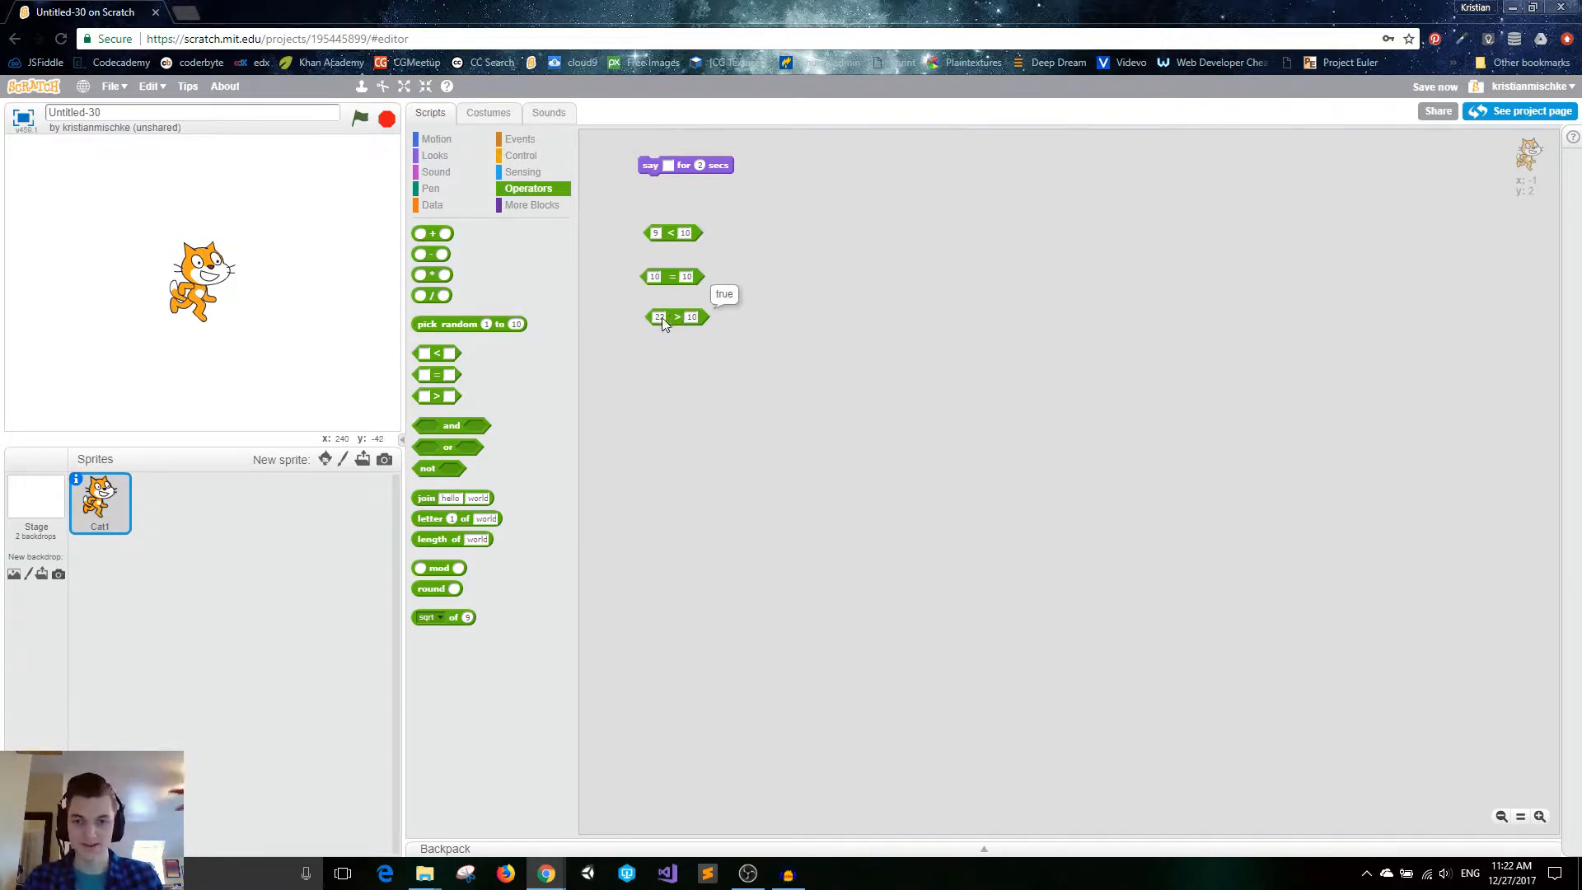
mouse_move(715, 386)
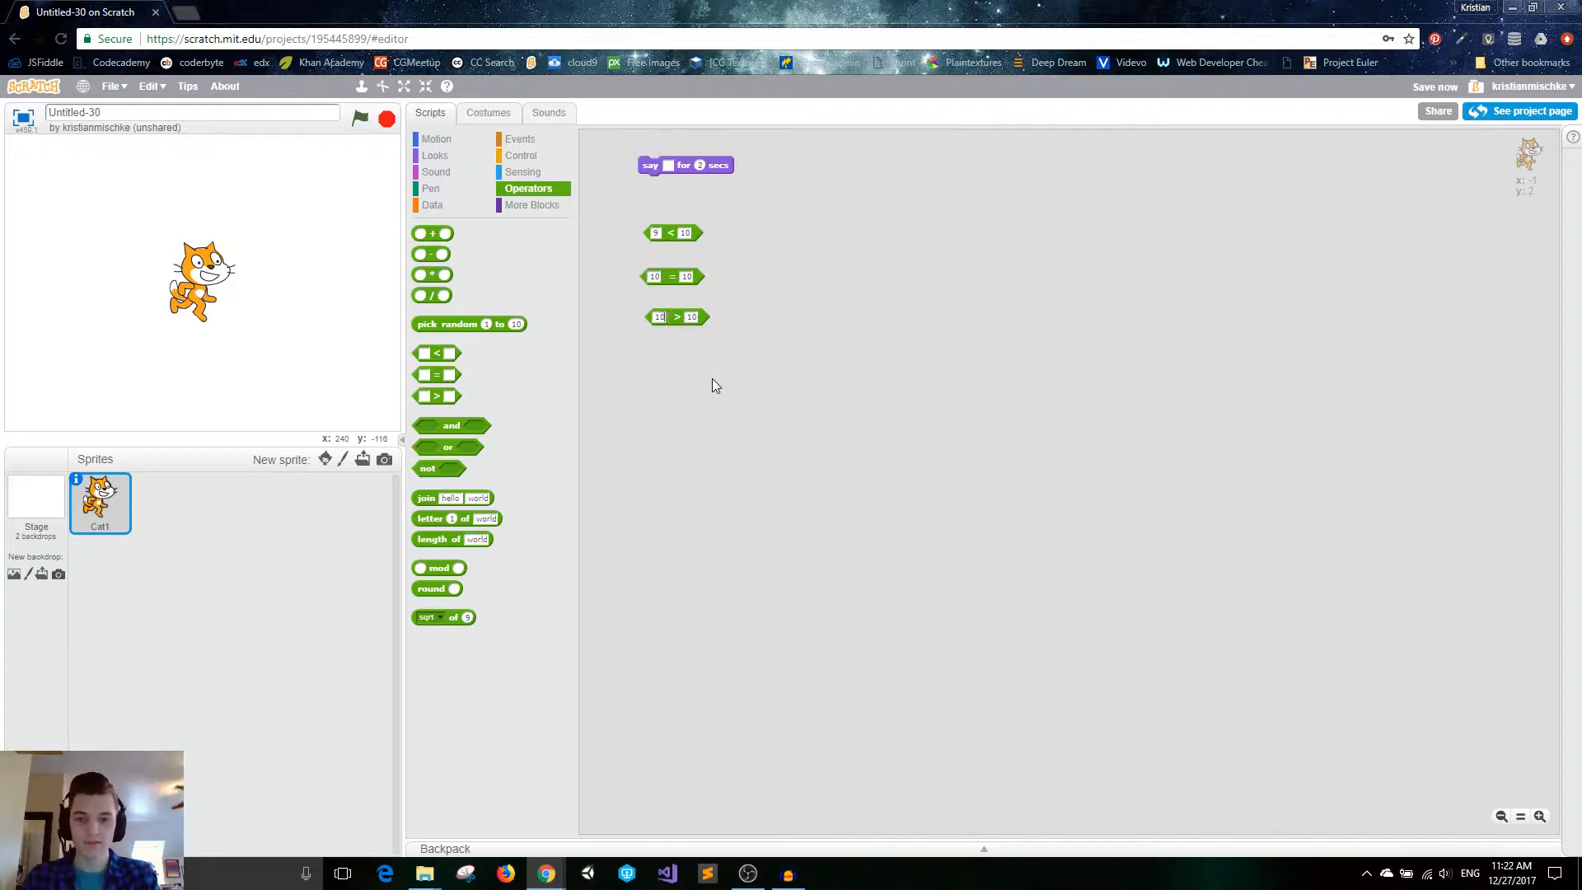
left_click(676, 316)
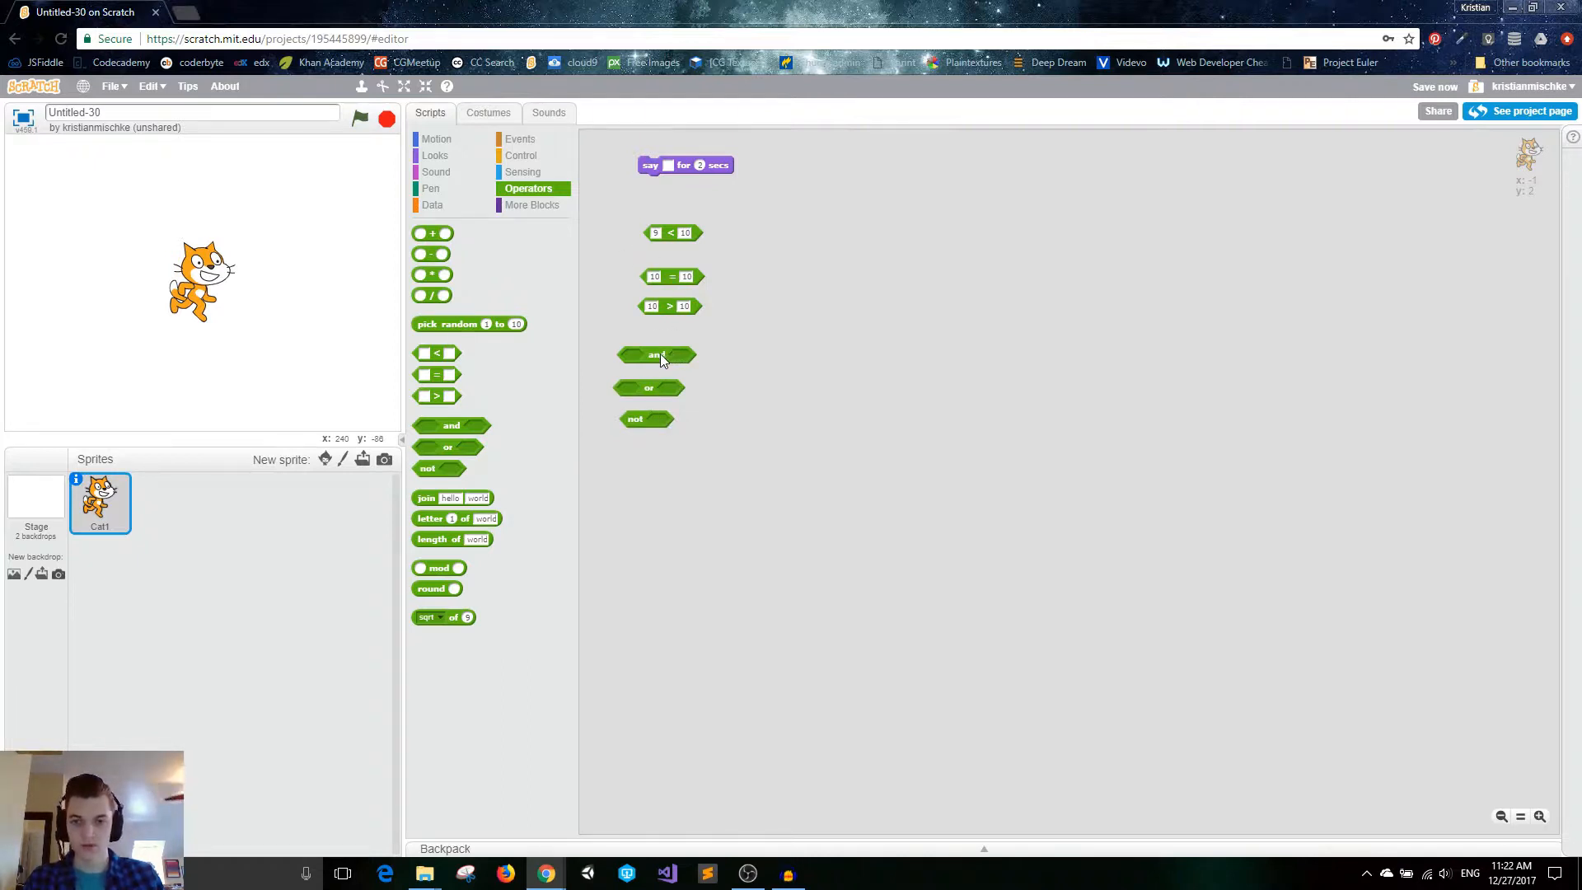
Move the and block to open space, then slot in and remove 9 < 10 and 10 > 10.
left_click_drag(655, 355, 782, 293)
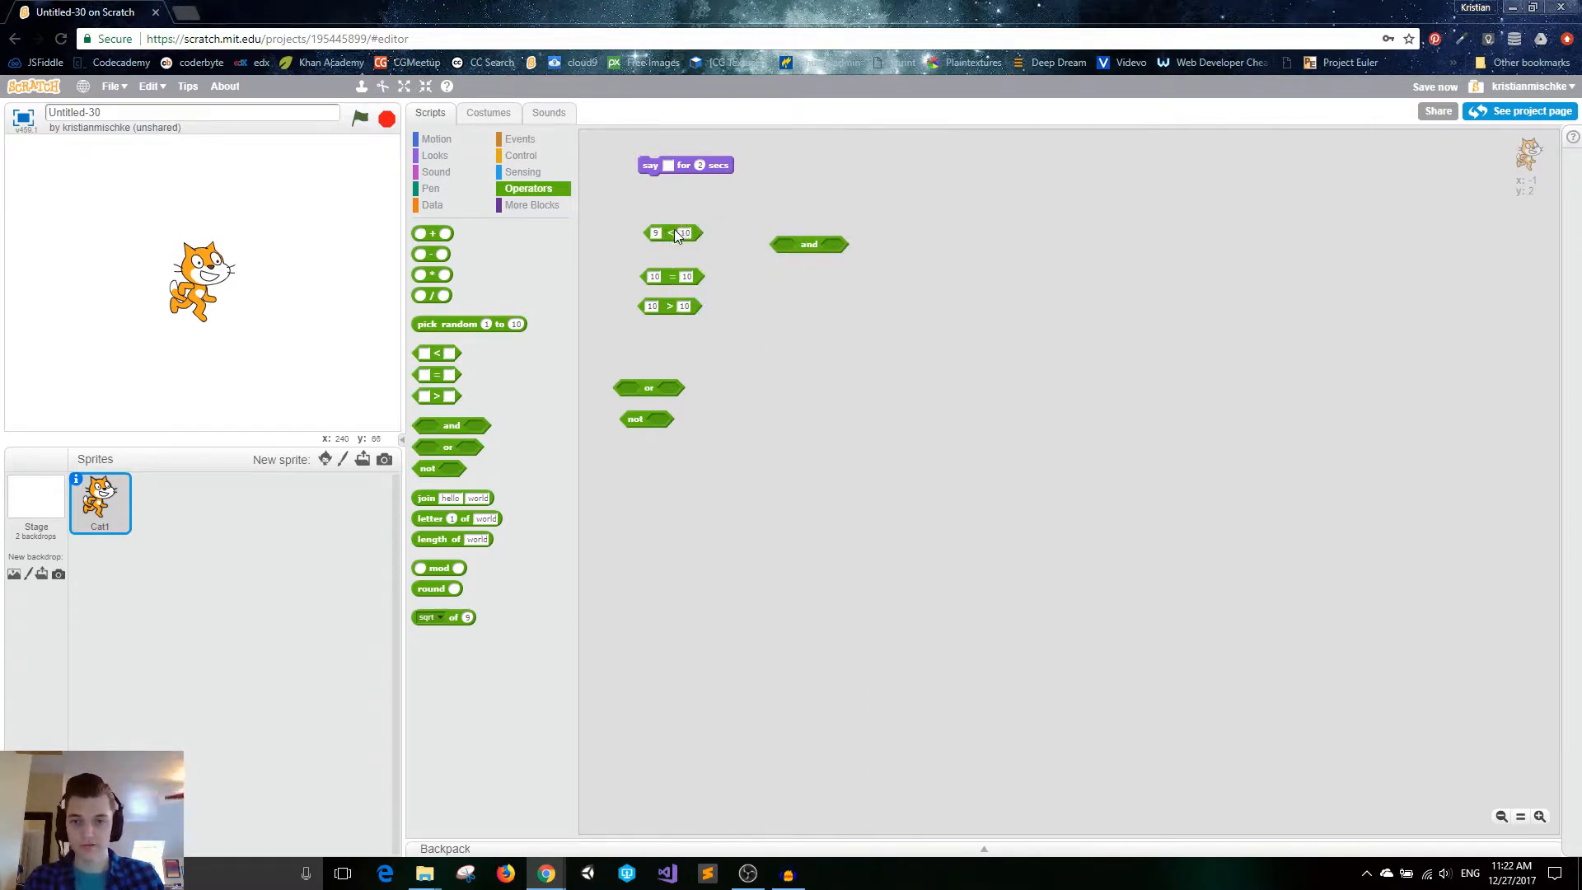
left_click_drag(807, 244, 767, 233)
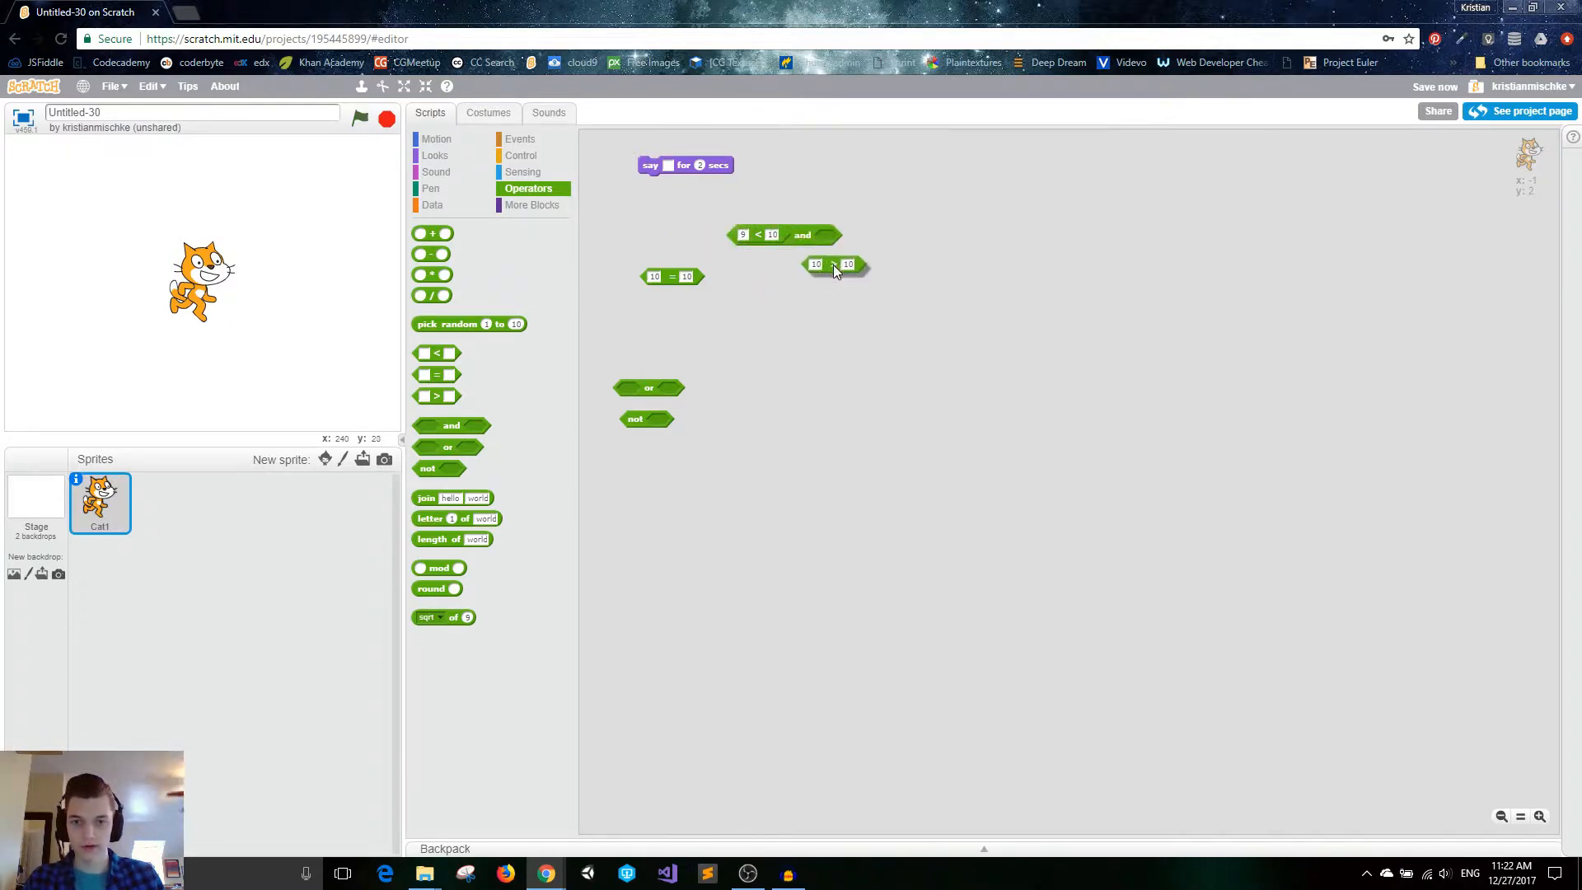
left_click_drag(832, 265, 850, 238)
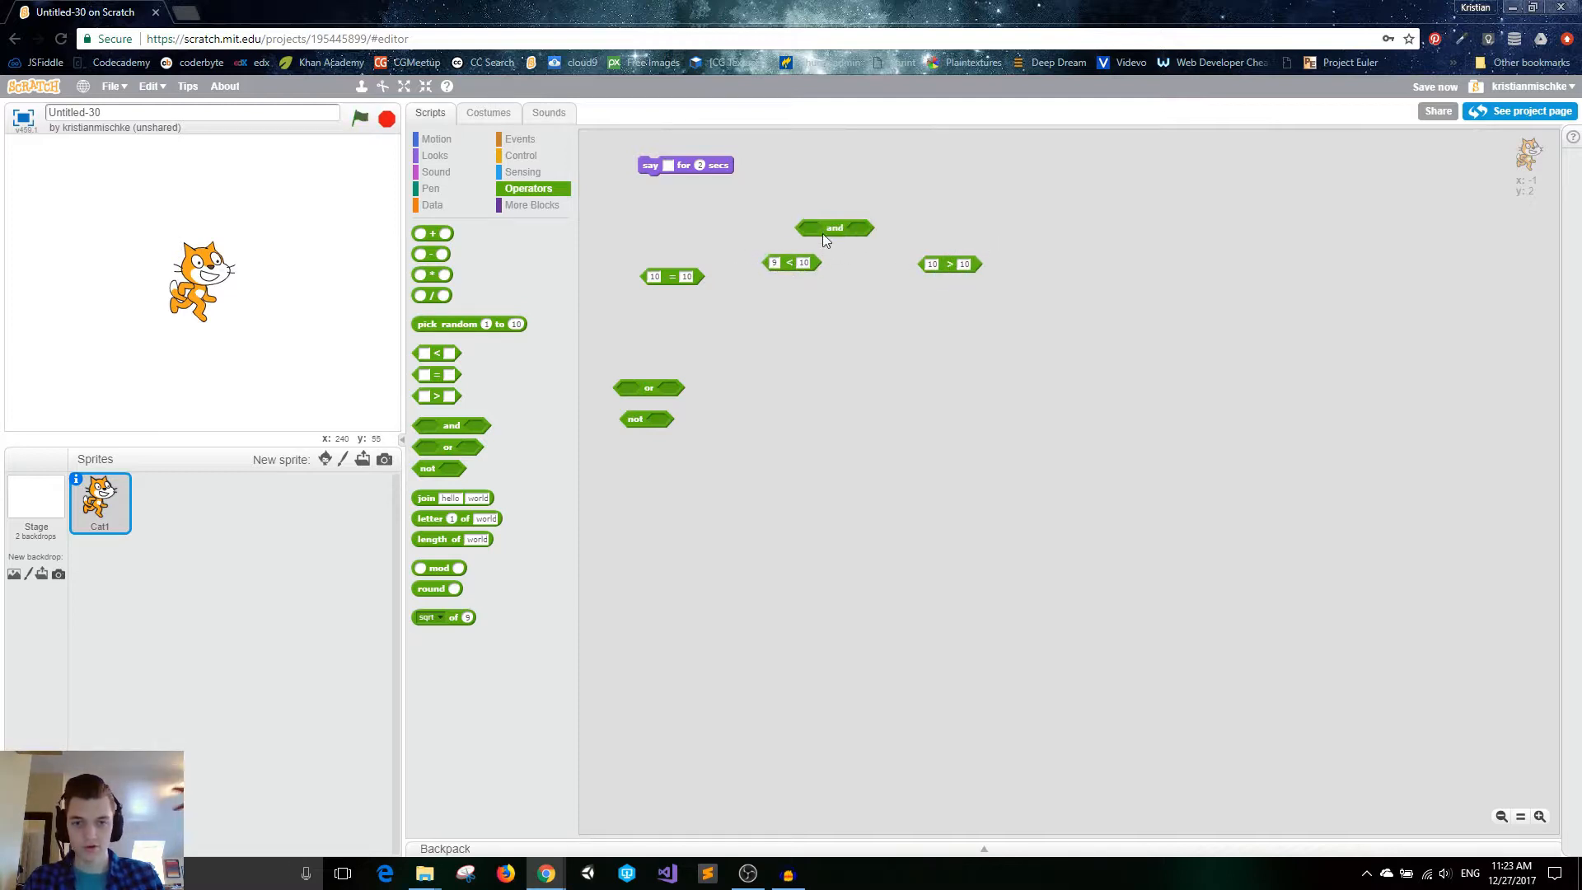
Drop the comparisons into the and block and select the > block's first field.
left_click_drag(835, 227, 858, 237)
type("22")
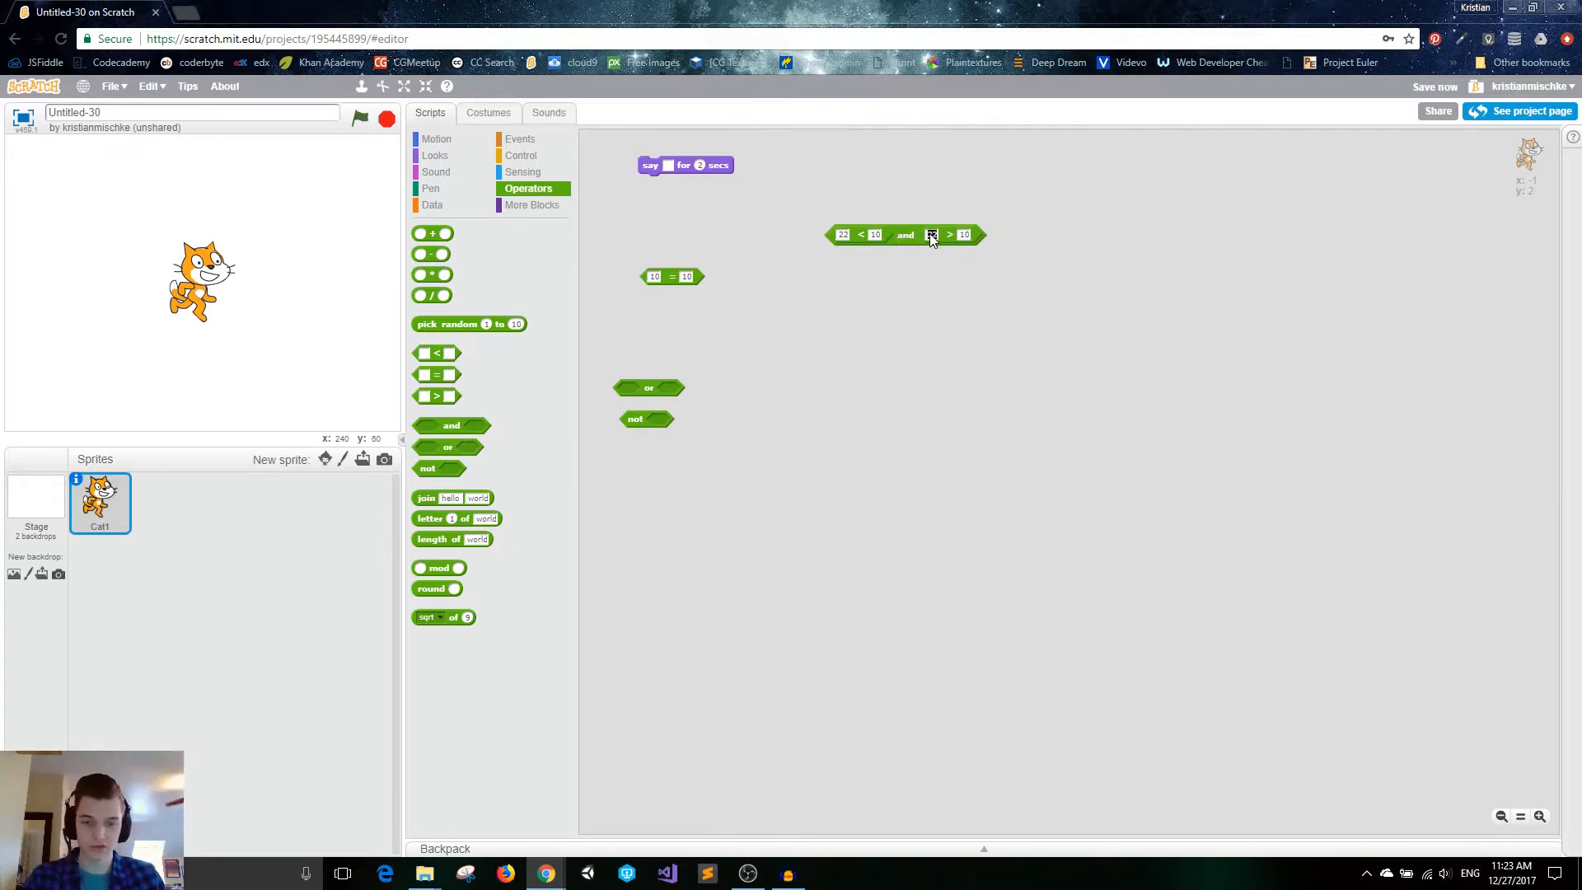
left_click(905, 234)
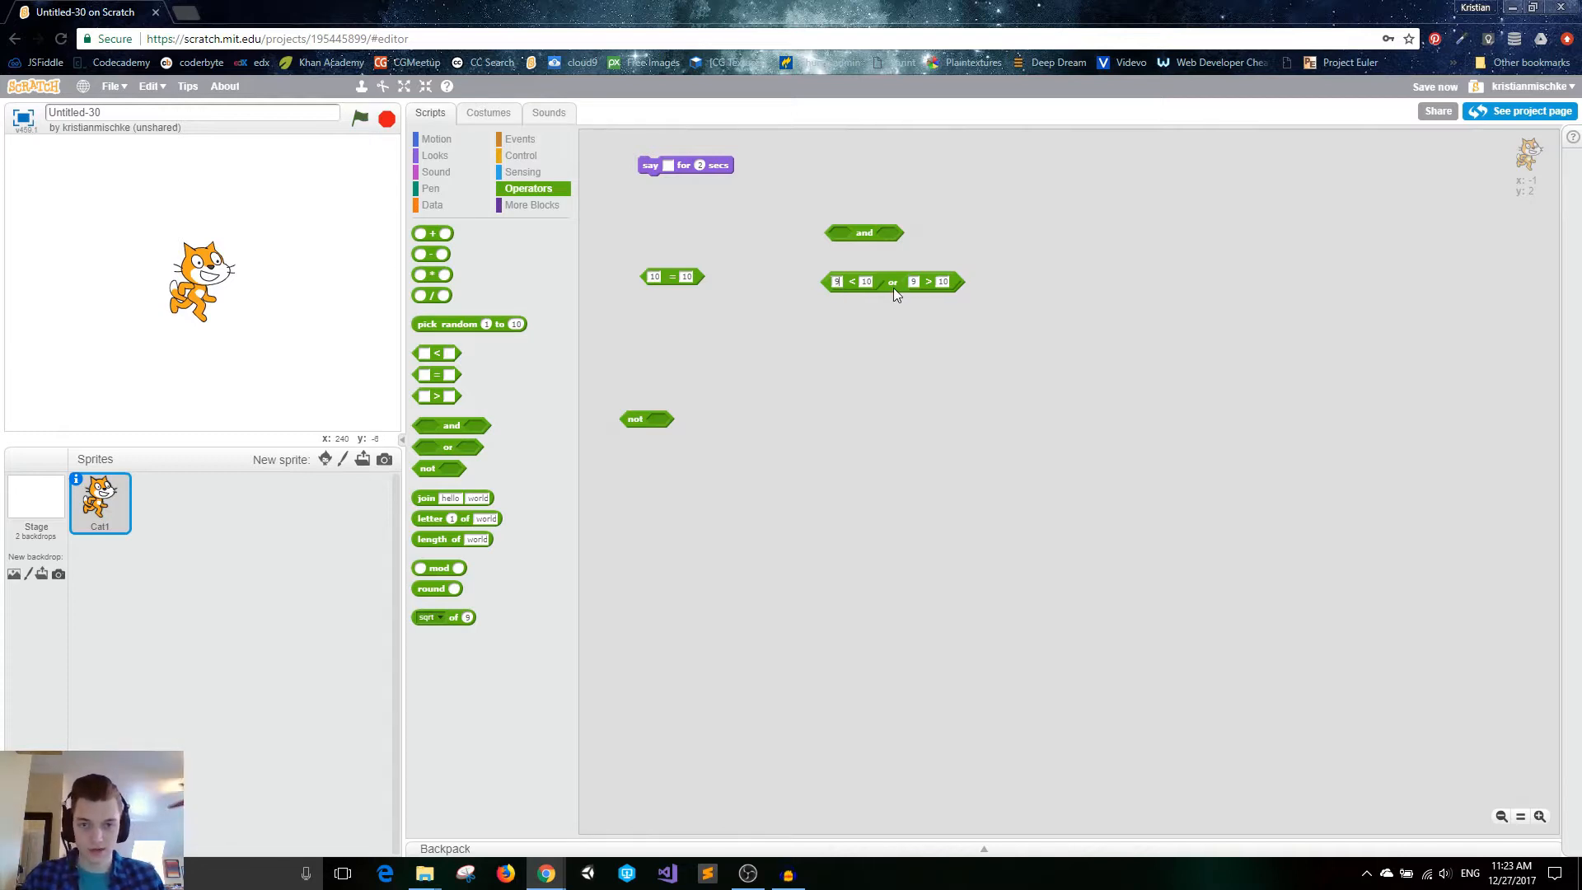
mouse_move(847, 311)
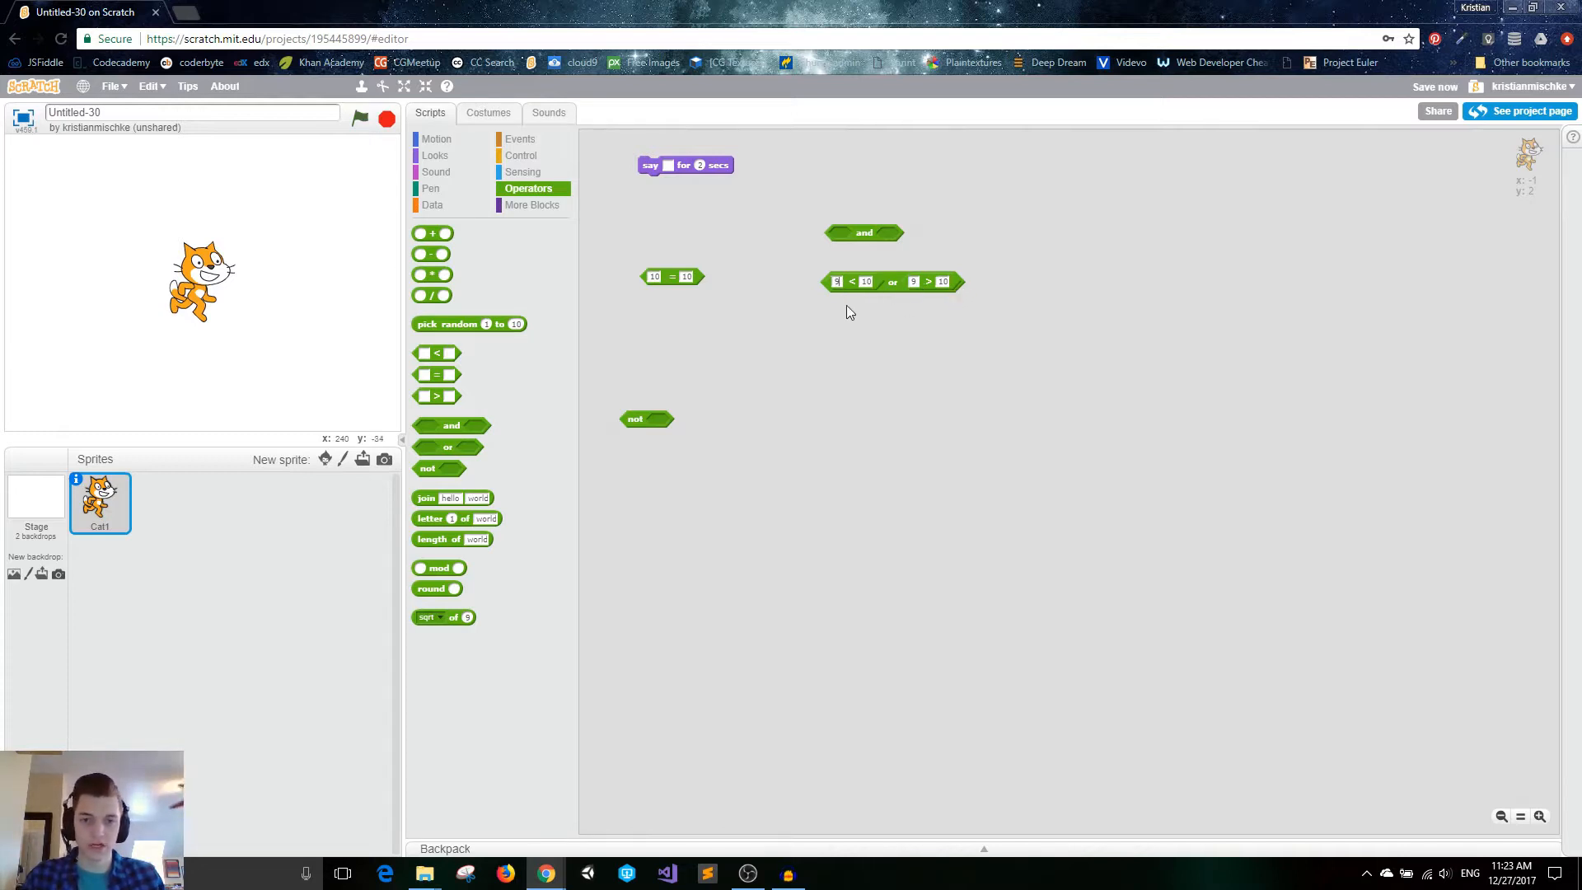
Set the greater-than comparison's first number to 22 inside the or block.
left_click(891, 282)
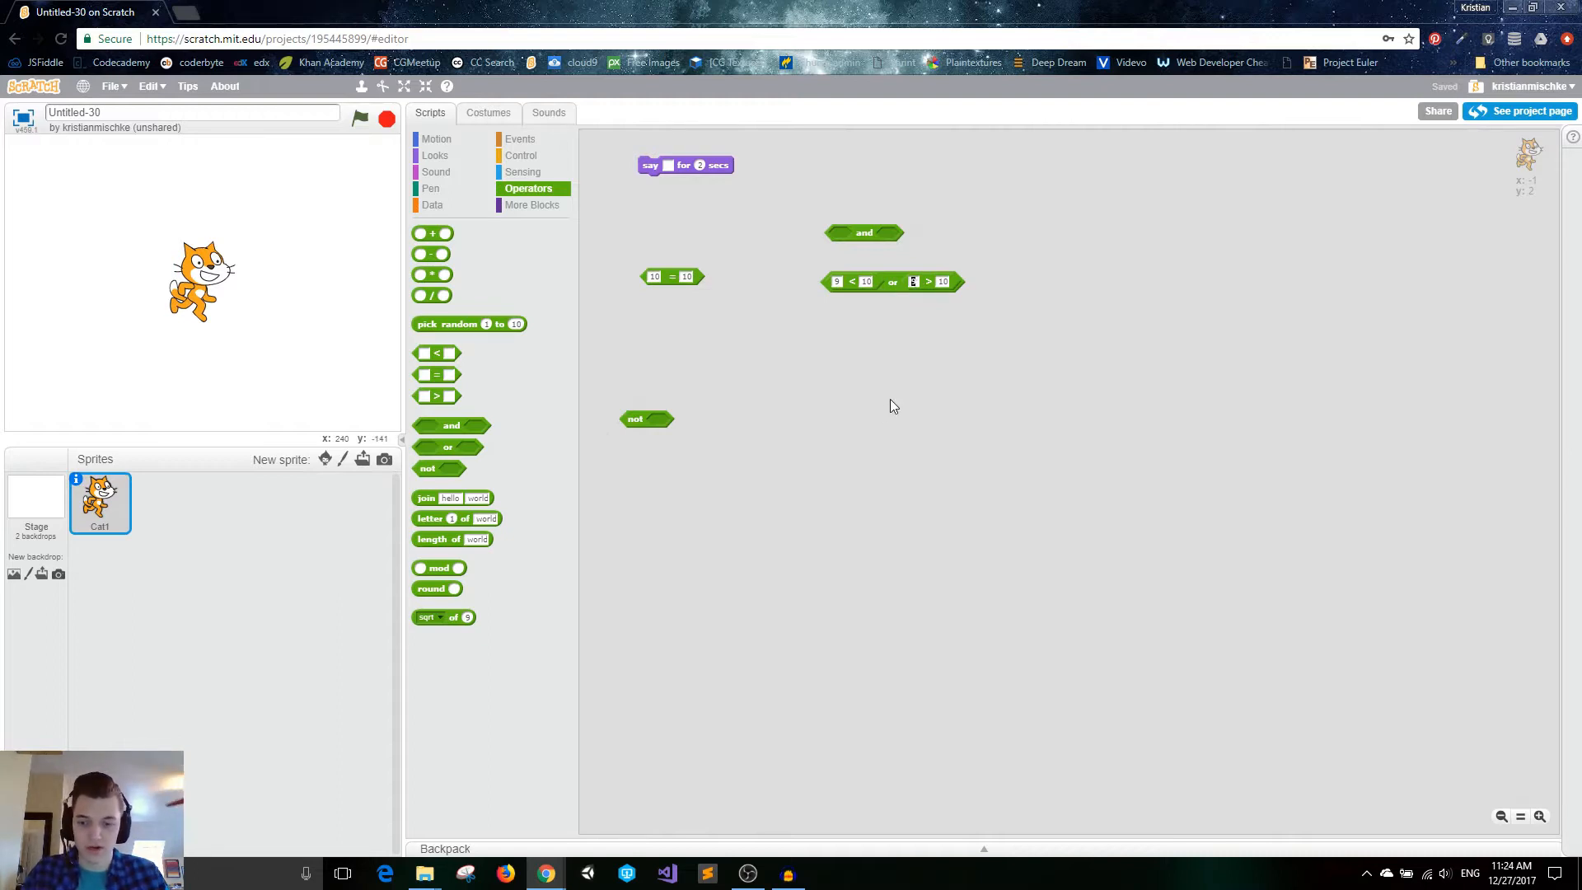
left_click(891, 282)
type("22")
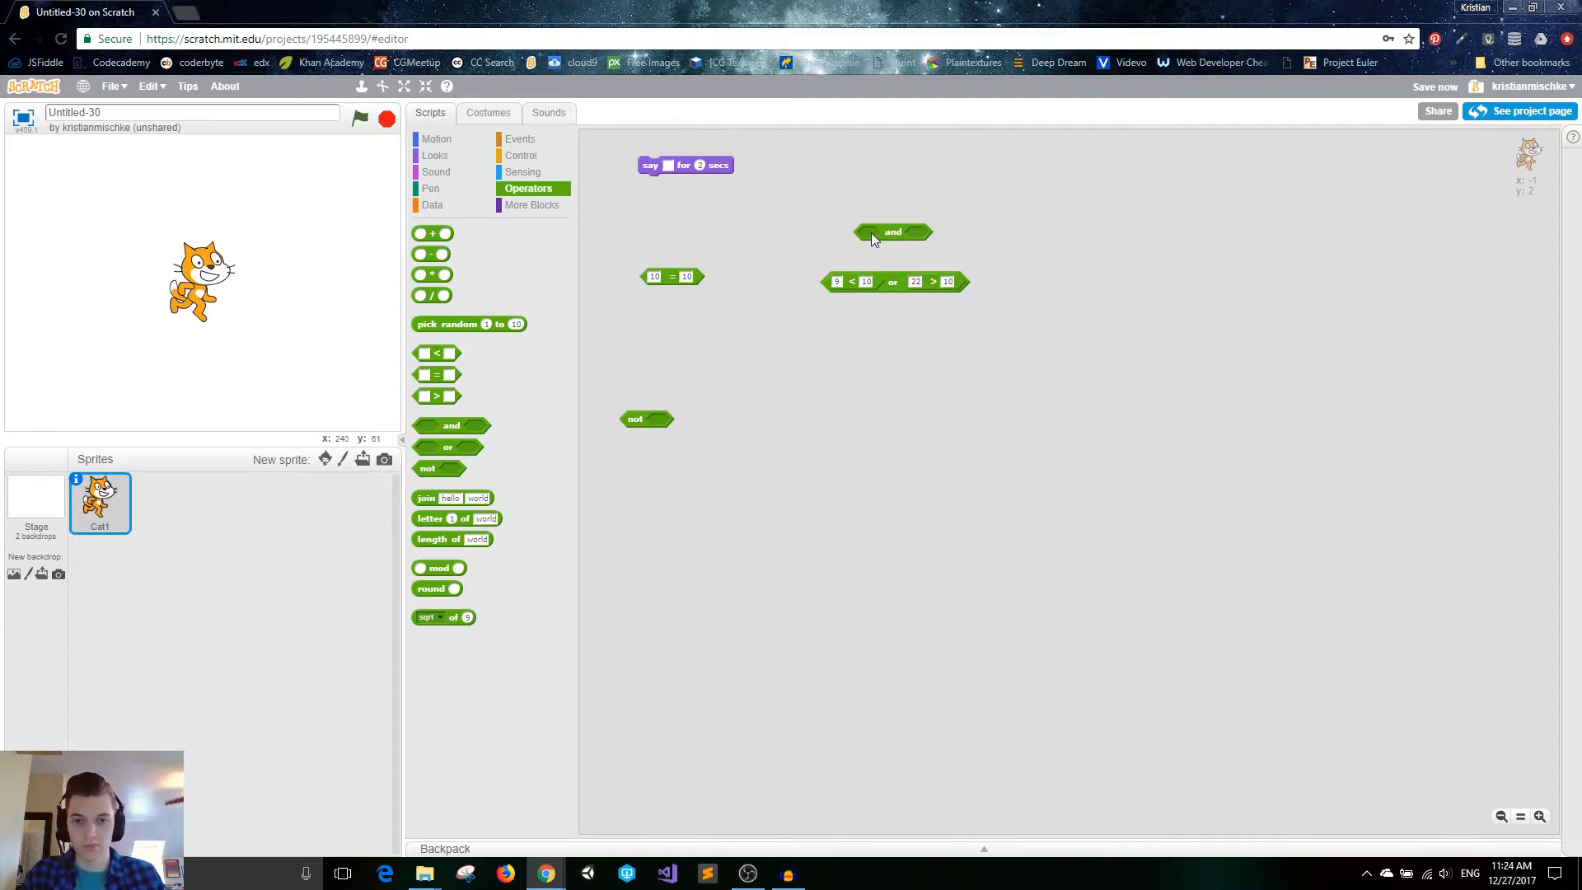
mouse_move(946, 210)
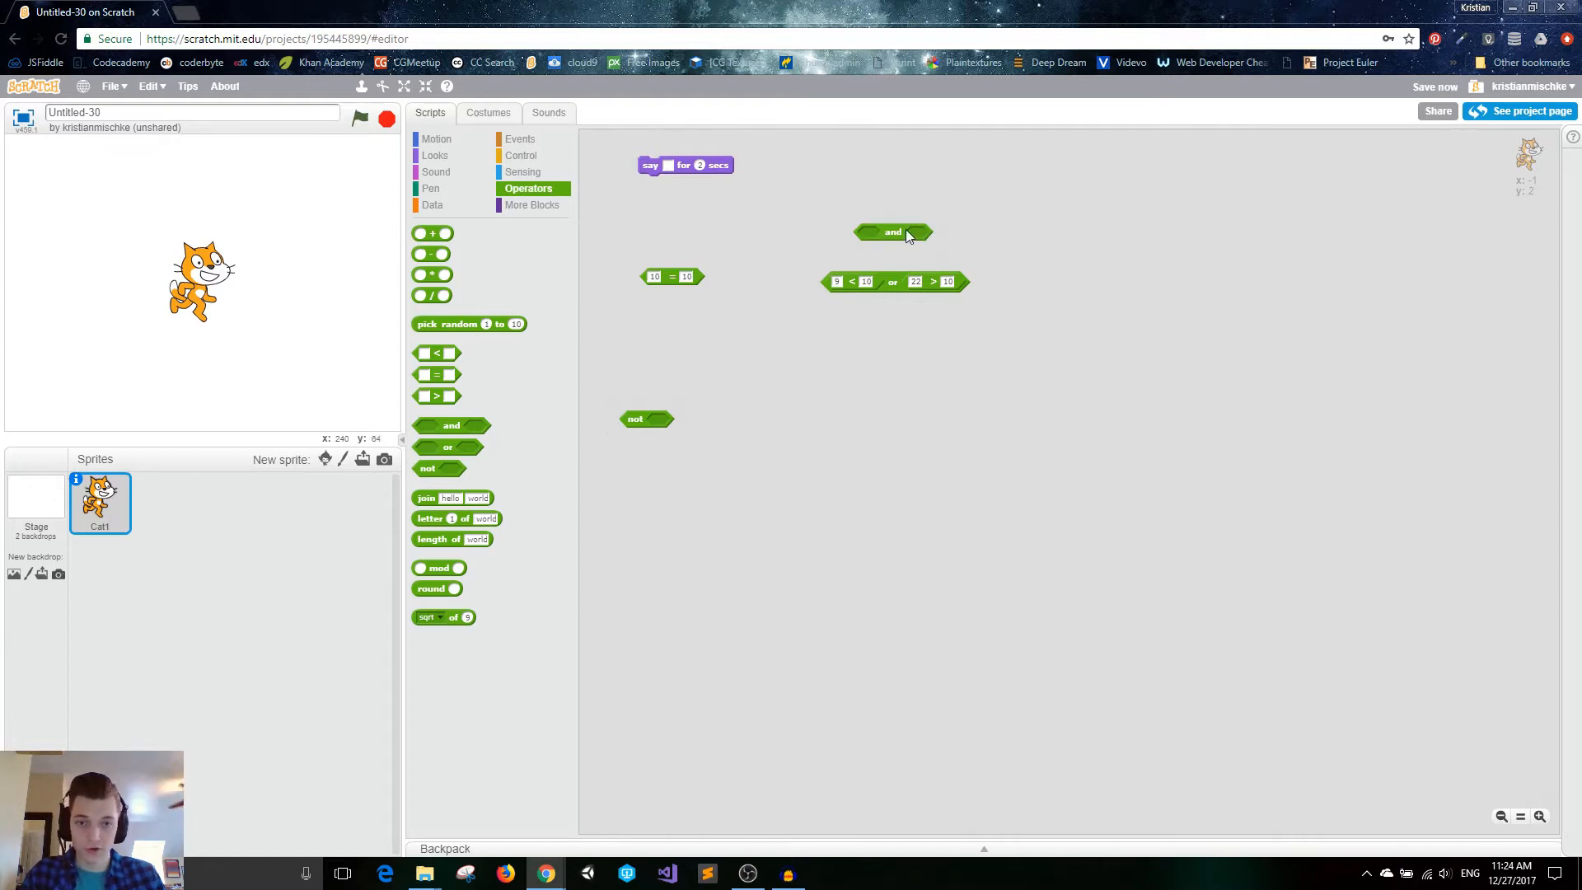
mouse_move(962, 224)
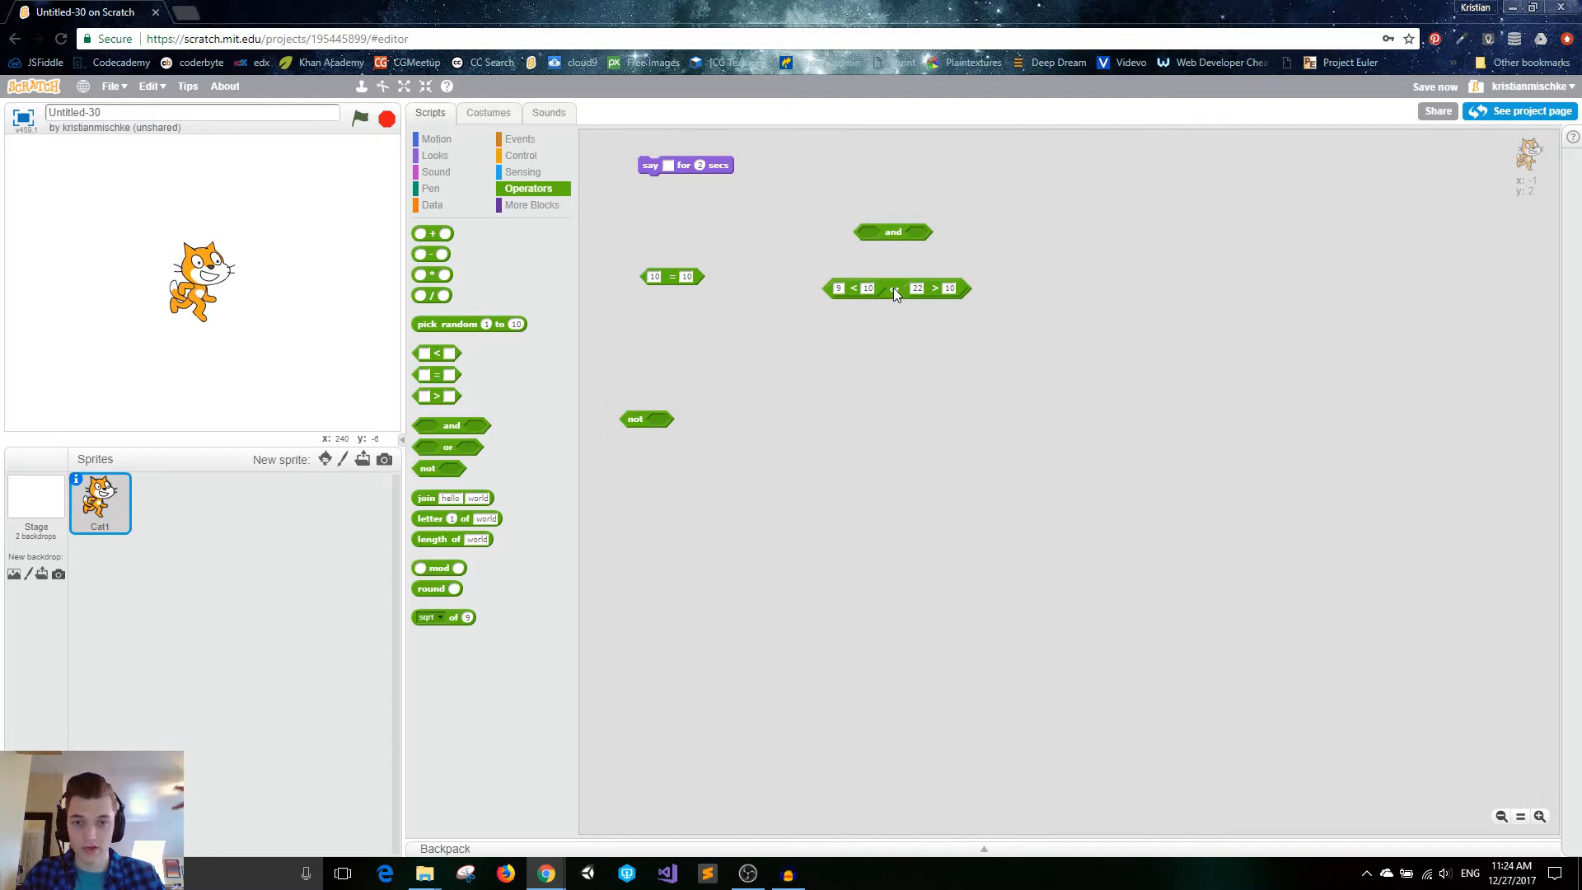
mouse_move(866, 287)
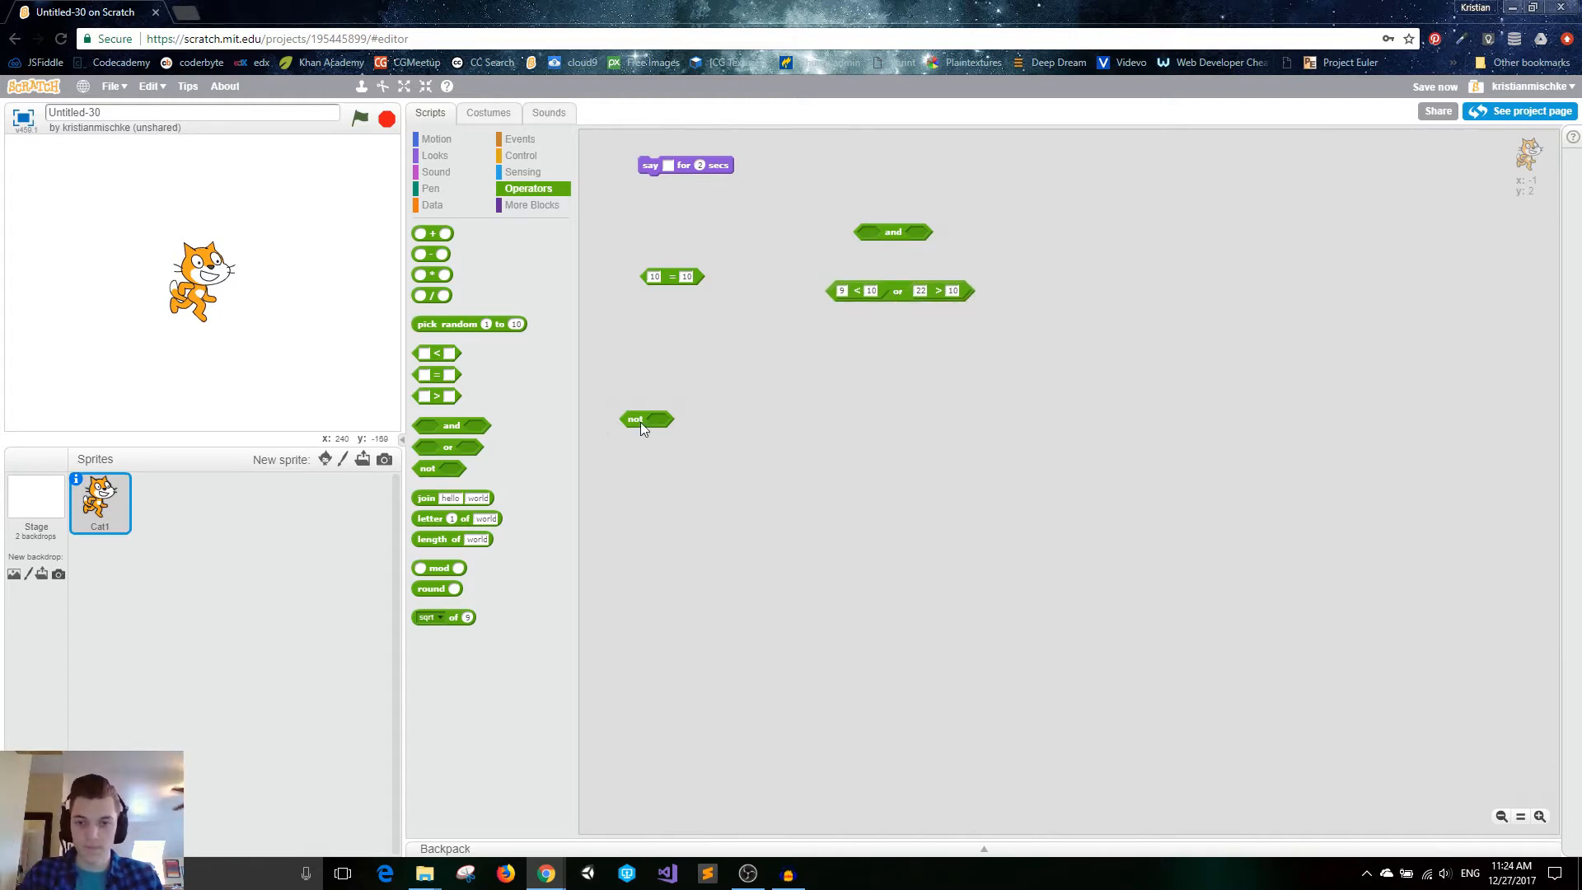
Move the not block up, check 10 = 10, and drop it inside not.
left_click_drag(635, 420, 635, 319)
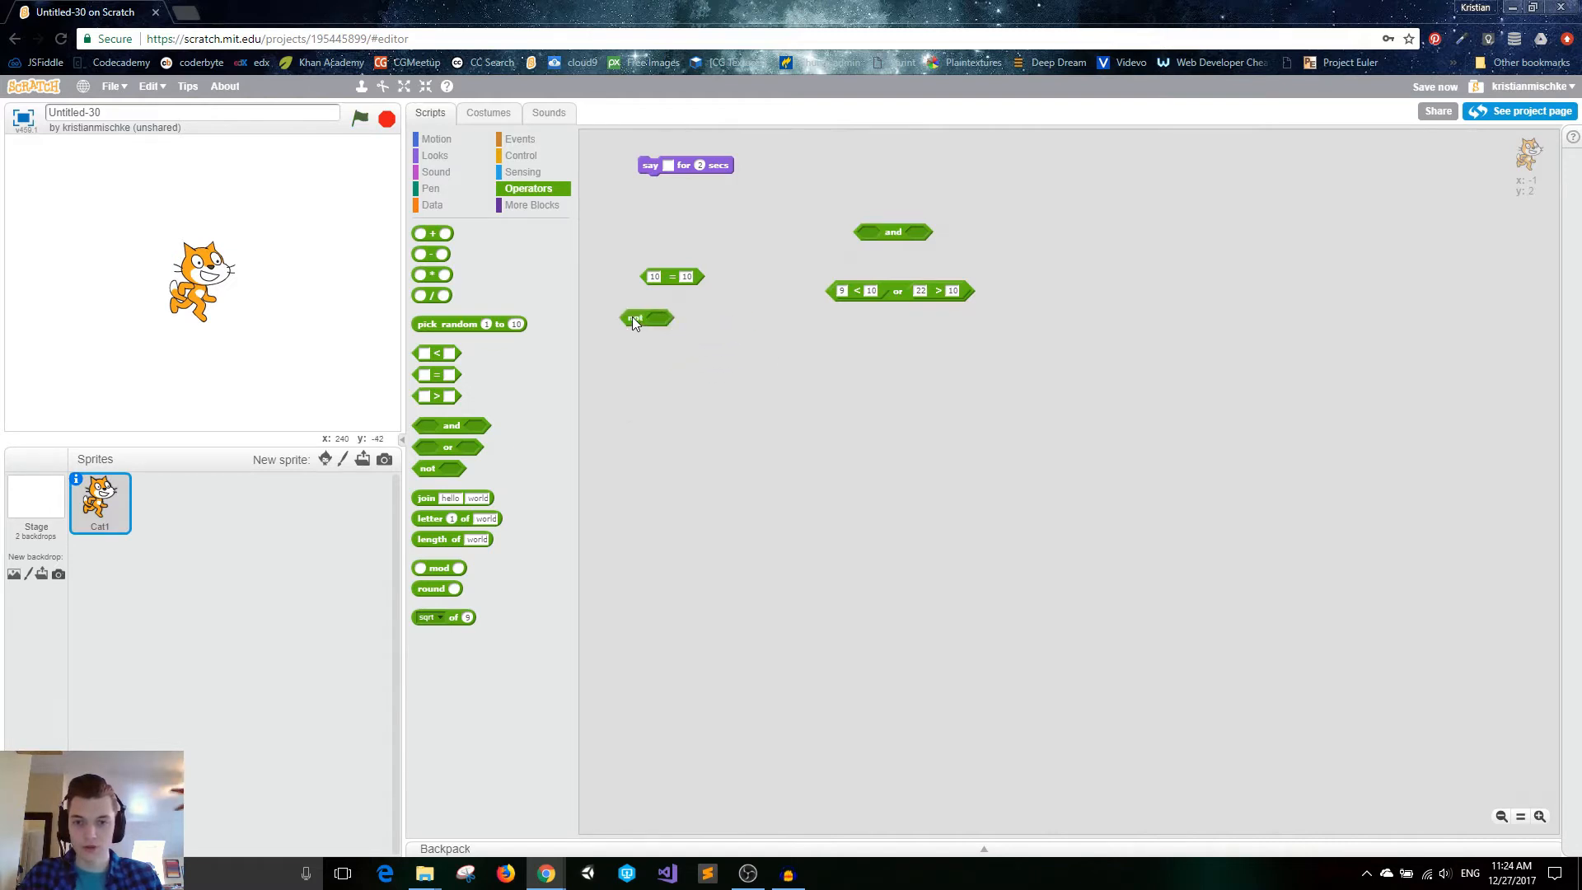
left_click(670, 277)
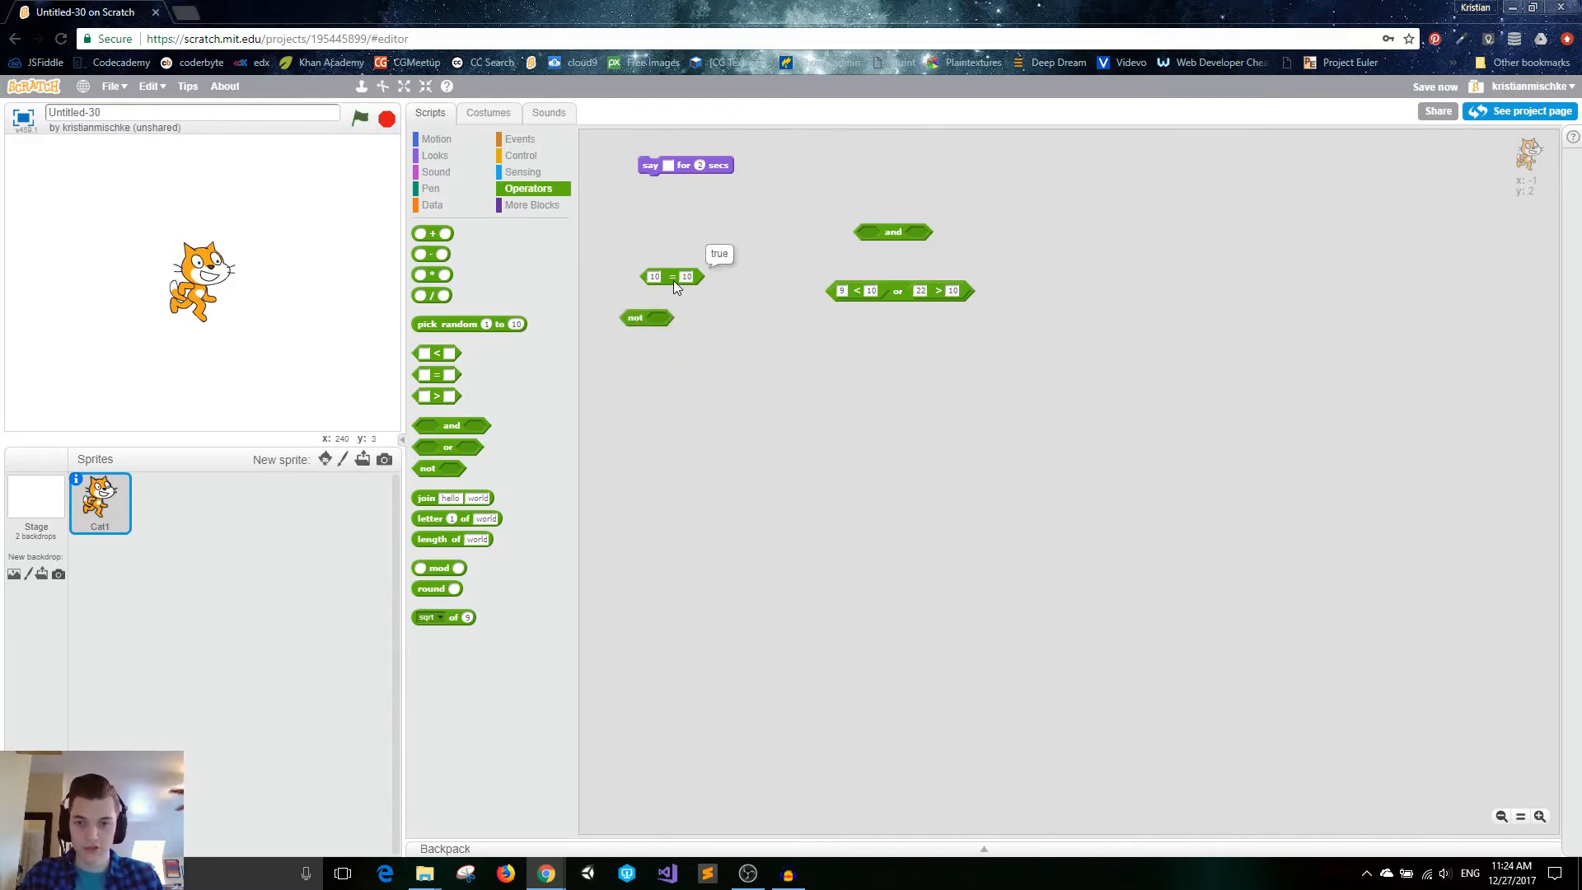
left_click_drag(670, 277, 671, 323)
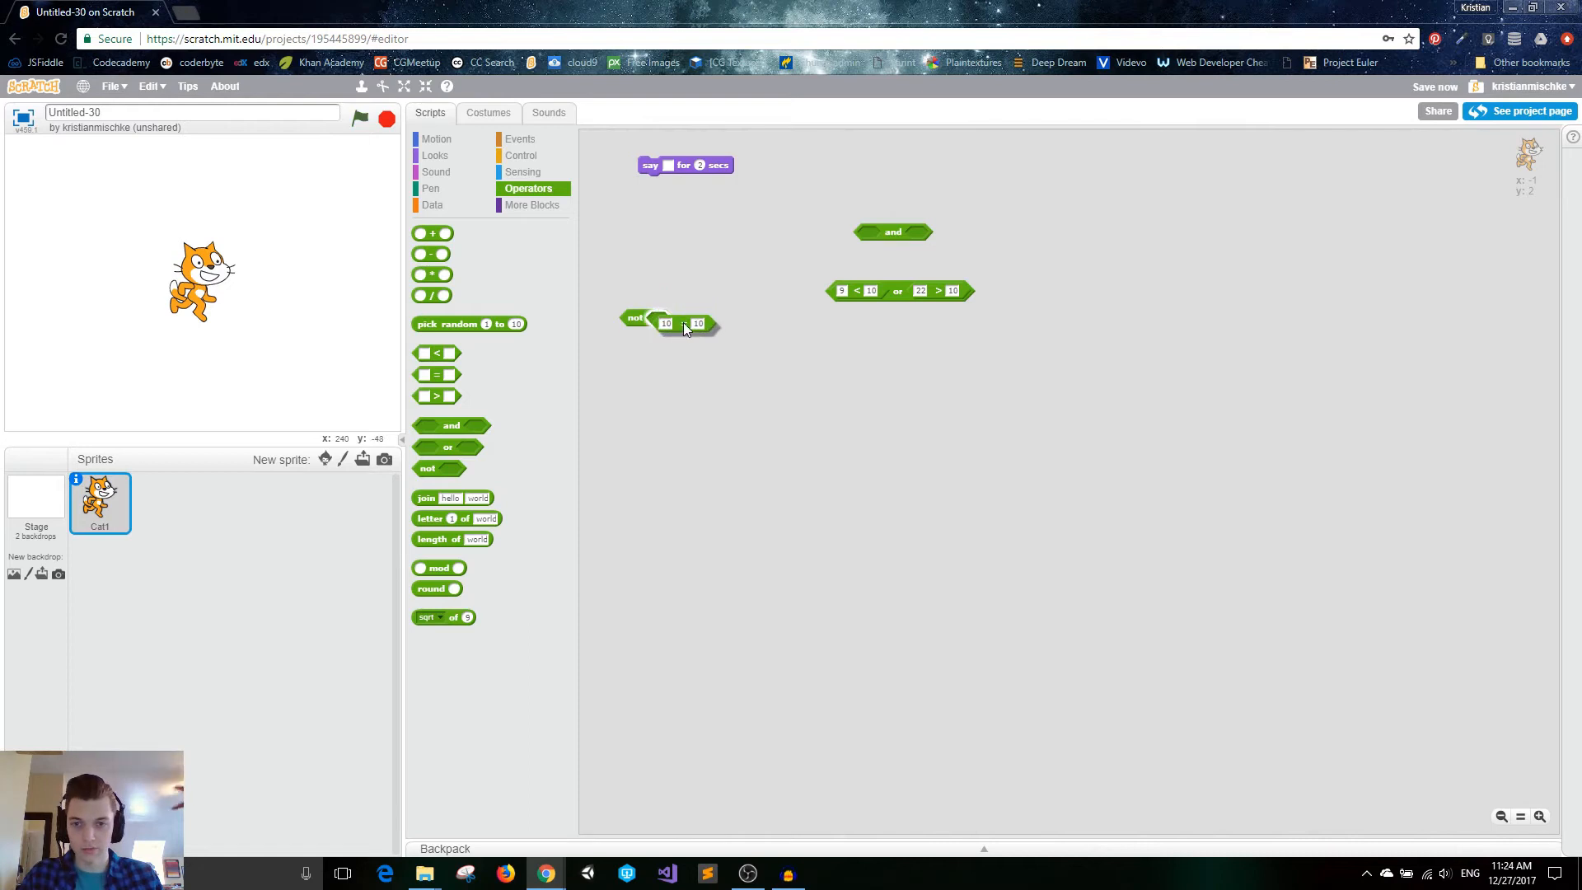
Change the equals block's first number to 9 and check the not block's result.
left_click(679, 320)
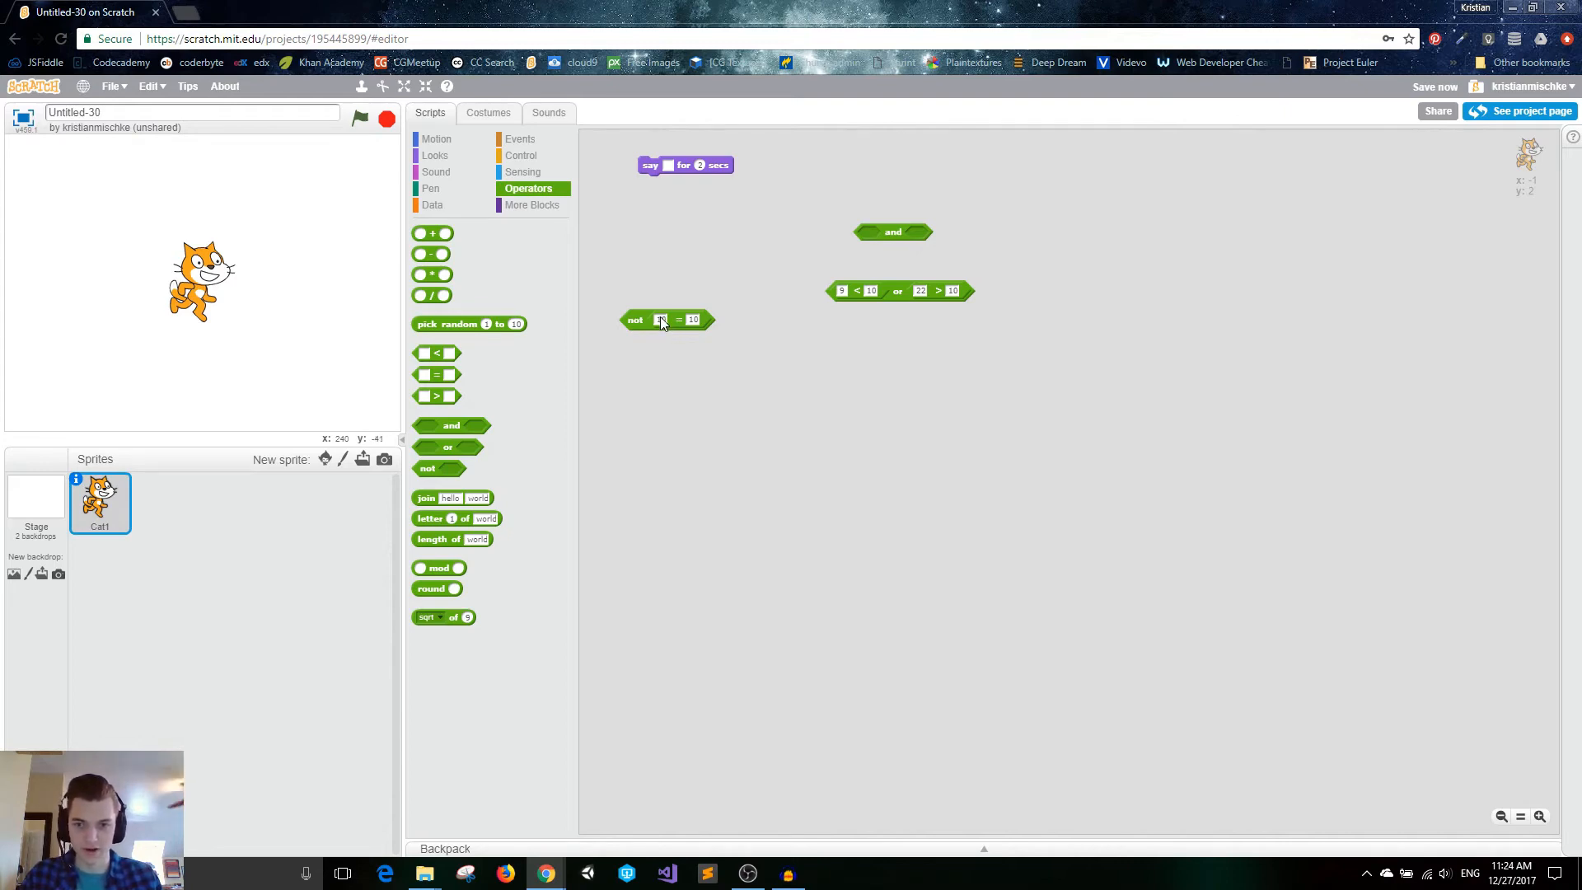
type("9")
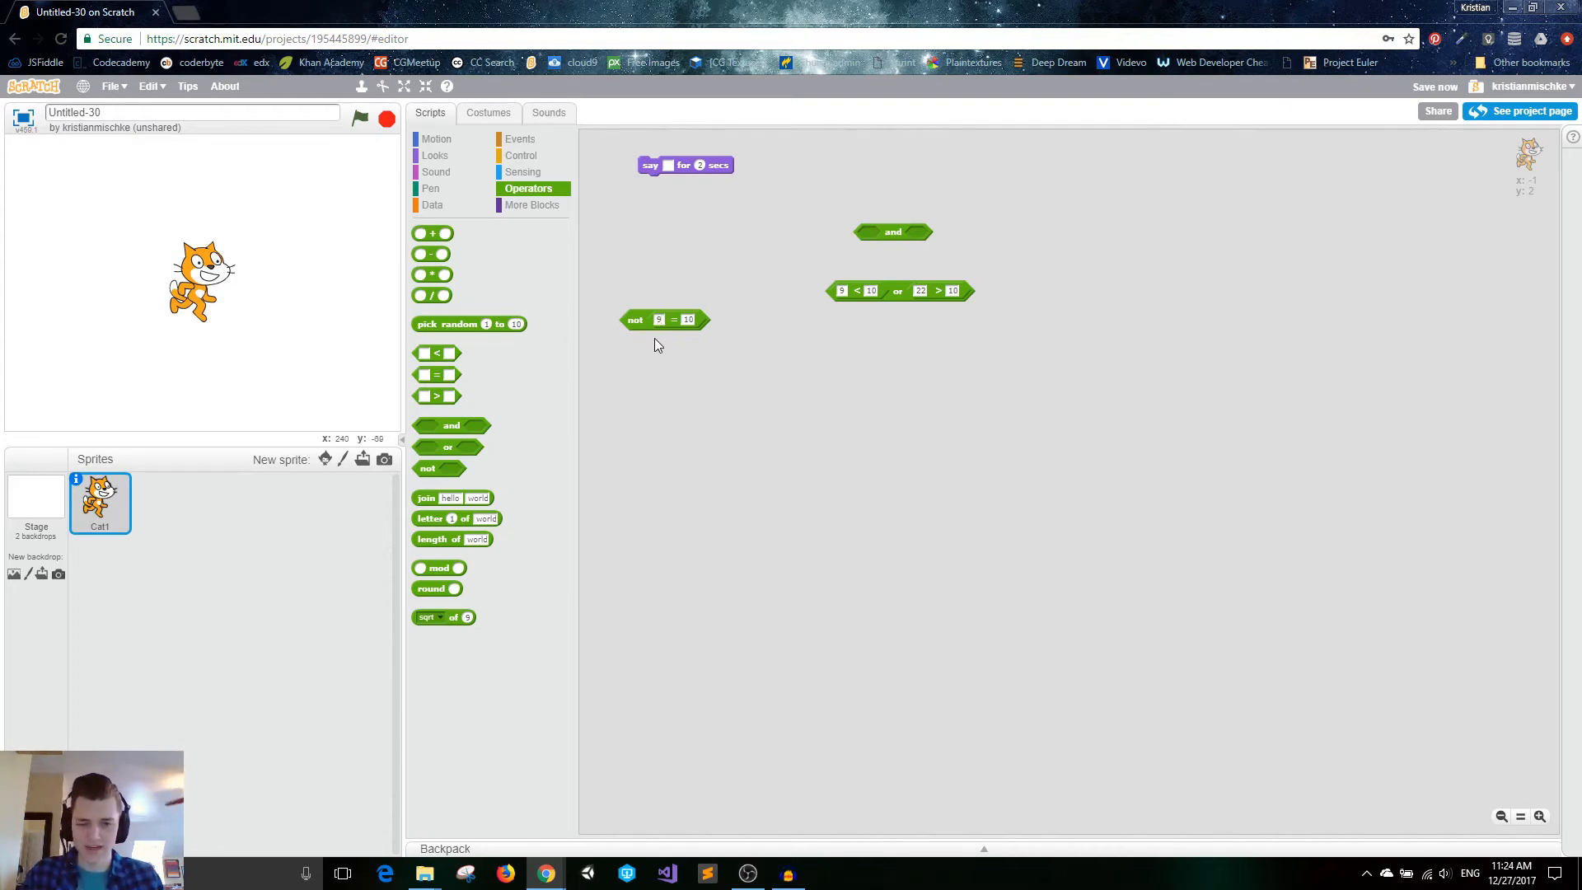
left_click(659, 320)
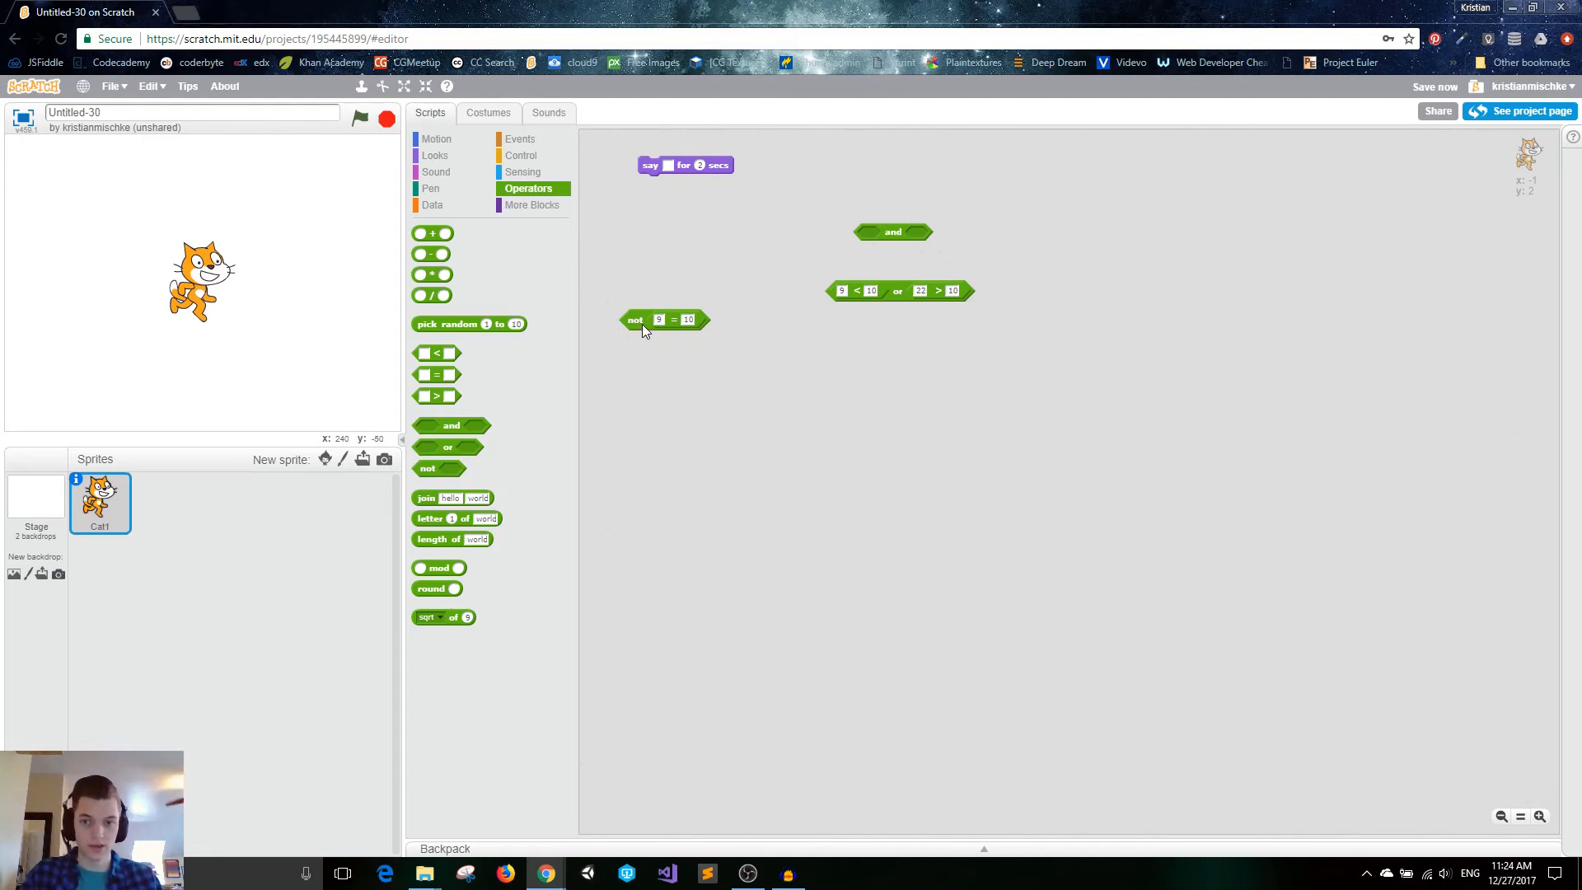
left_click(635, 319)
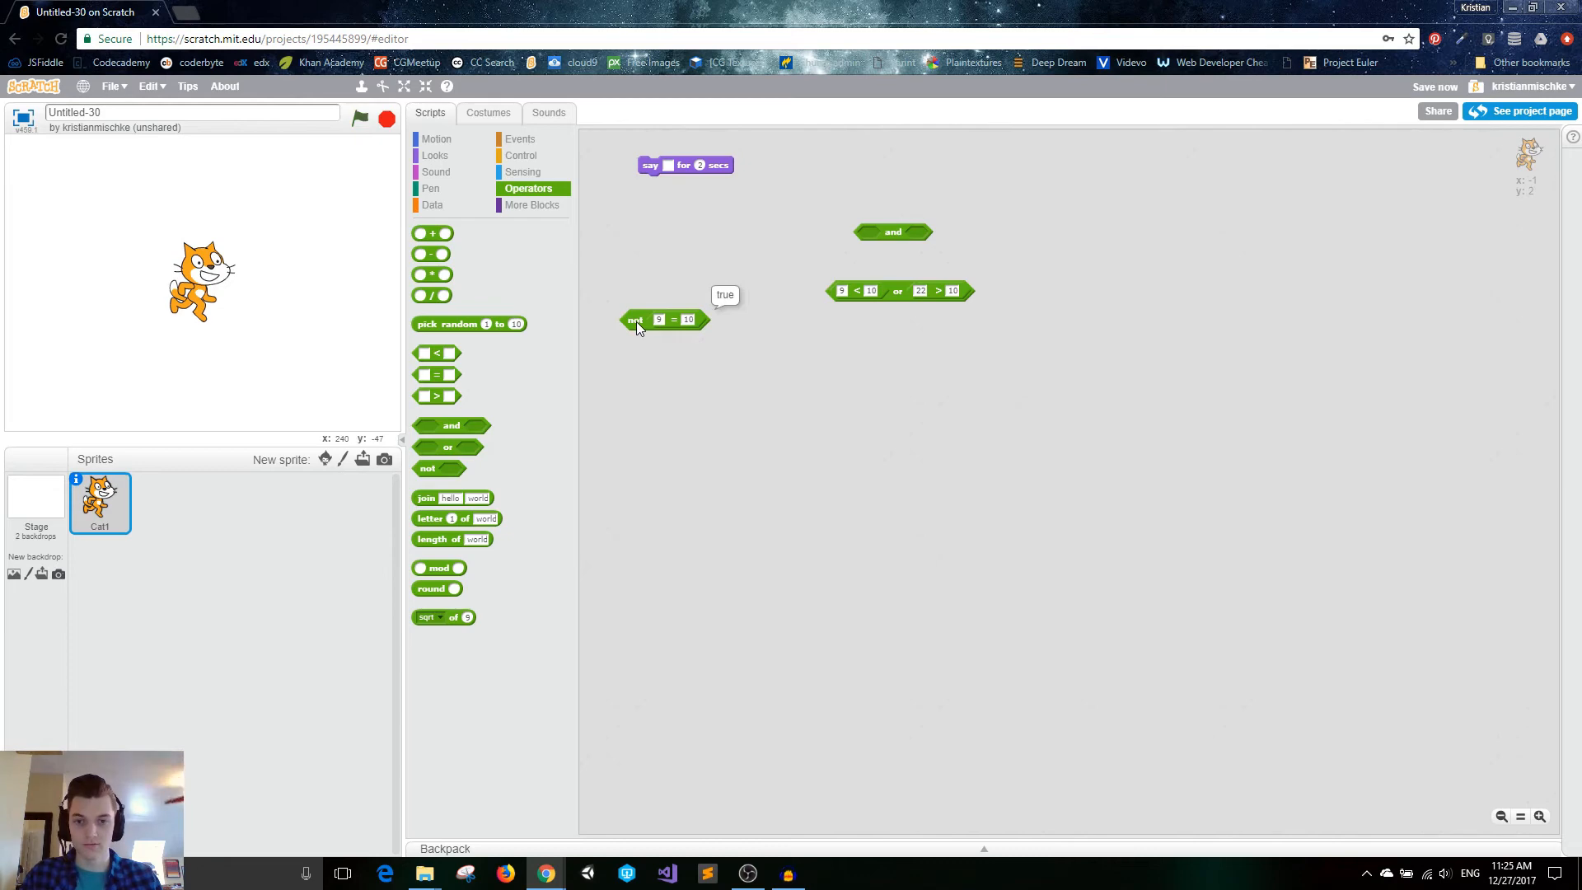